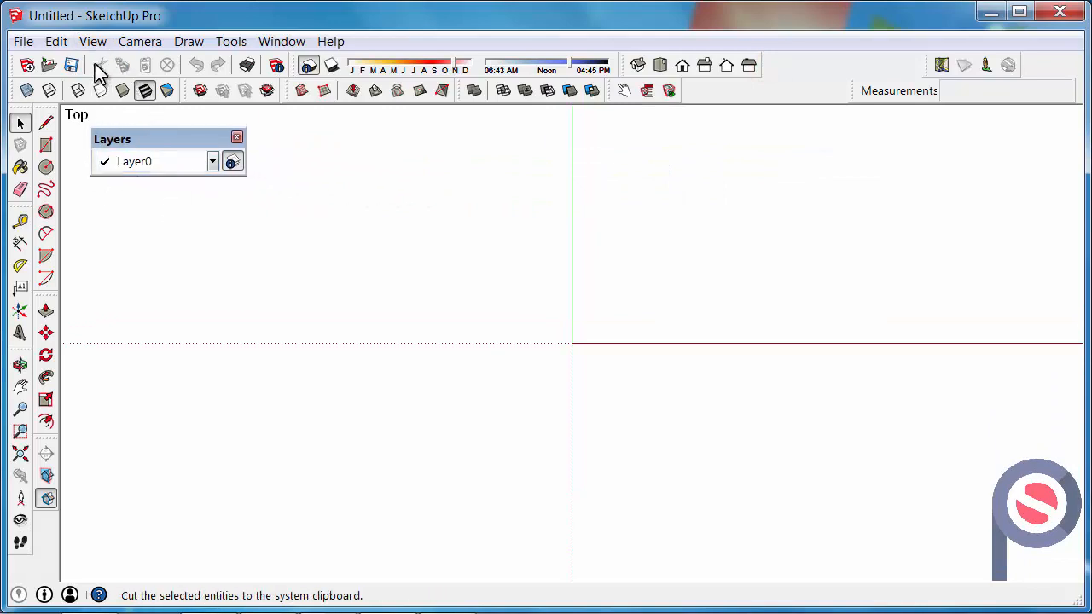
Step: Draw two rectangles on the ground and Push/Pull each up into adjacent boxes
left_click(92, 41)
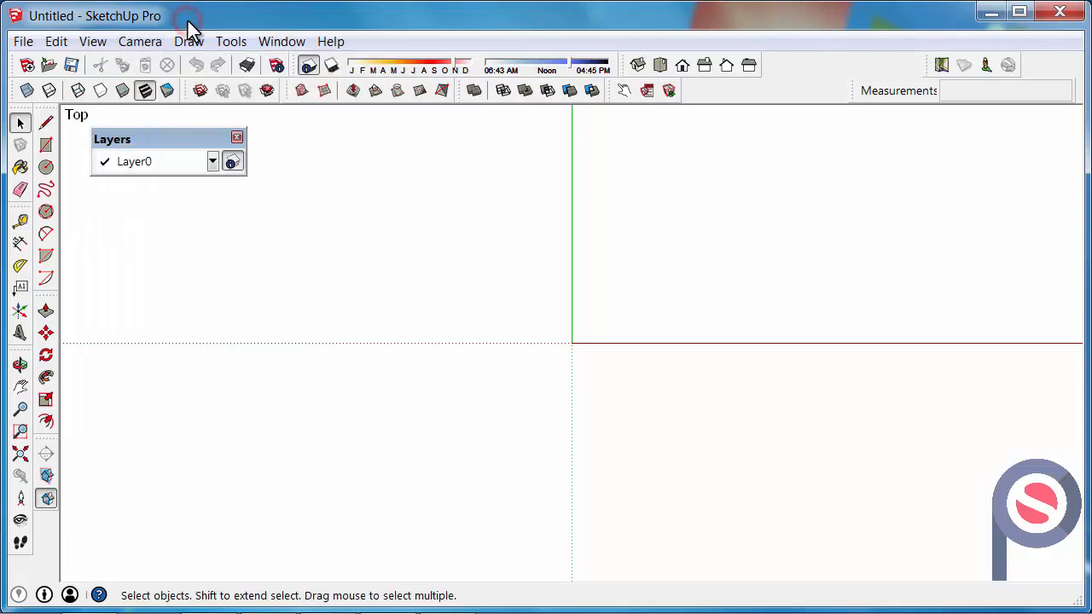
mouse_move(458, 253)
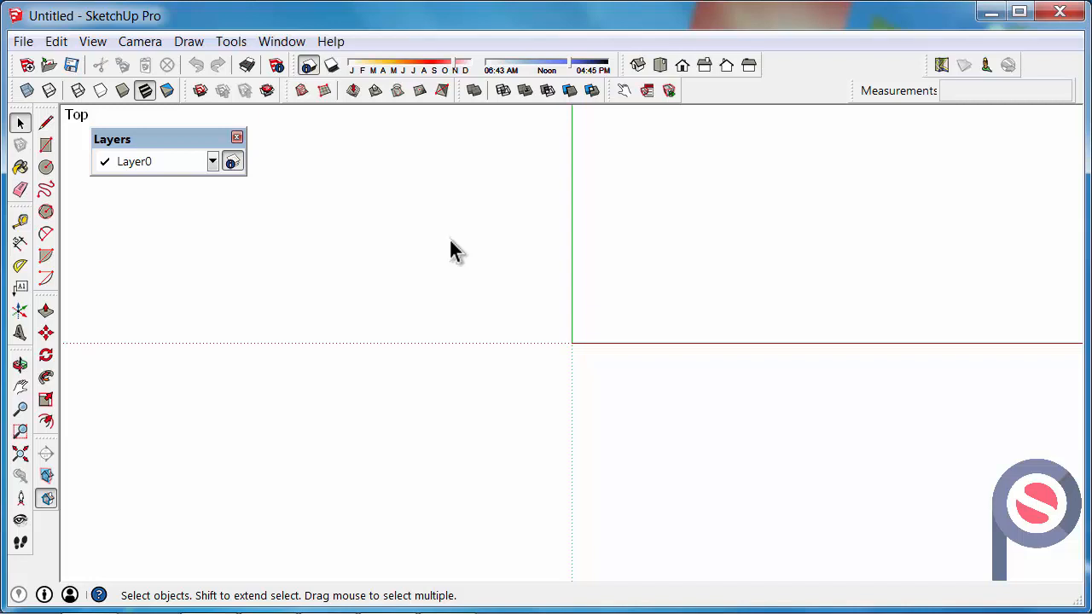
mouse_move(328, 222)
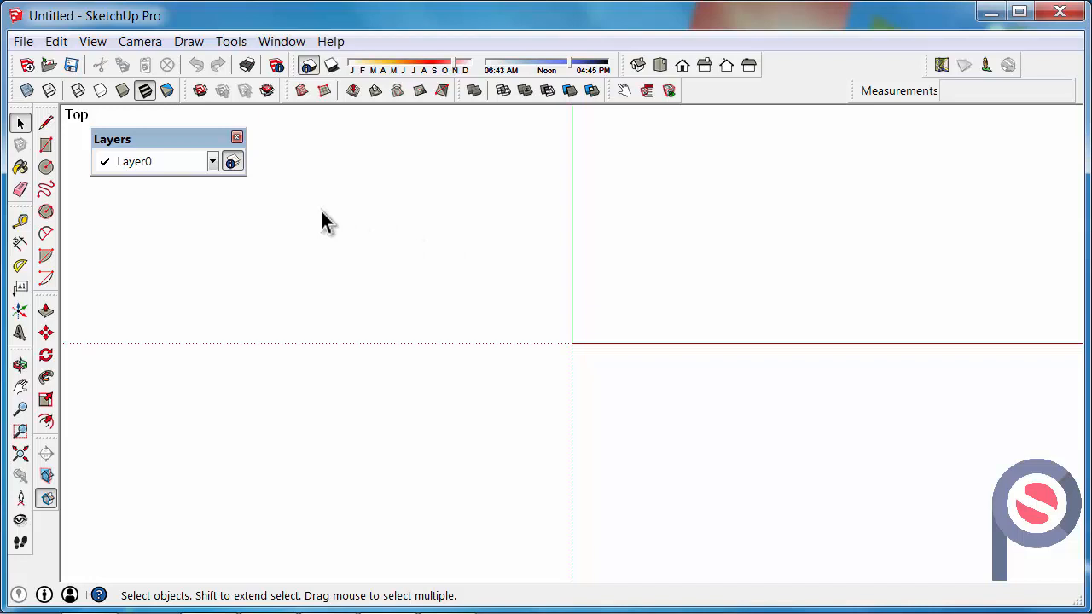
left_click(46, 143)
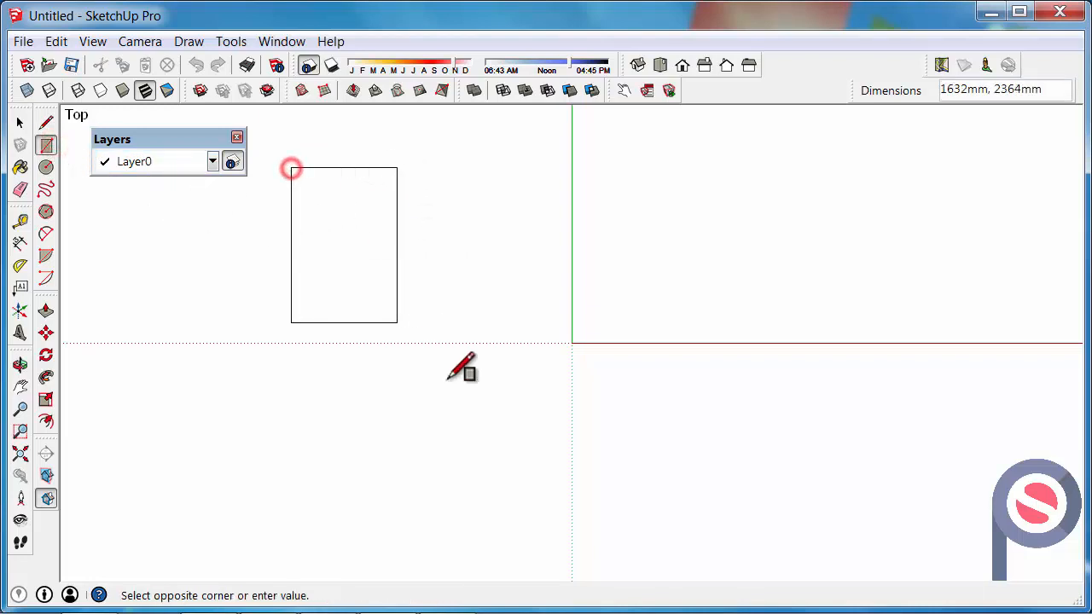
left_click(567, 447)
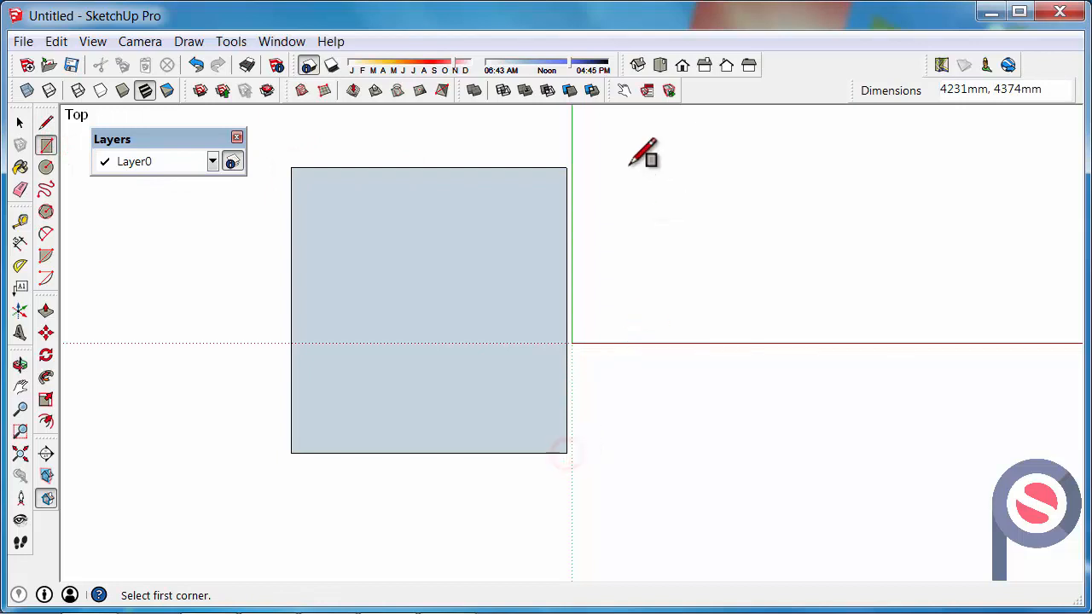
left_click(628, 169)
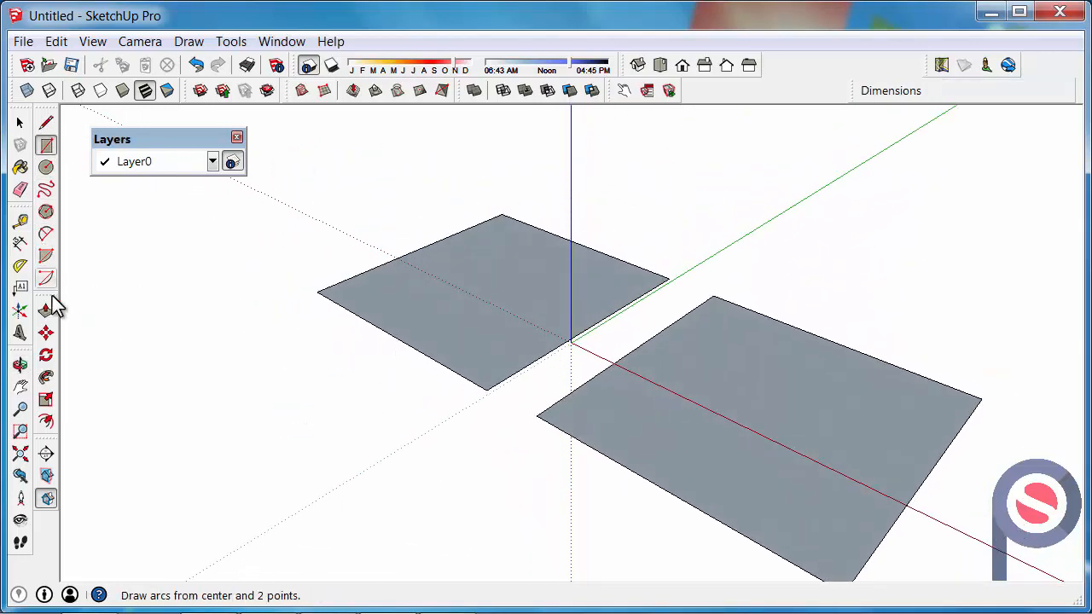
left_click(46, 311)
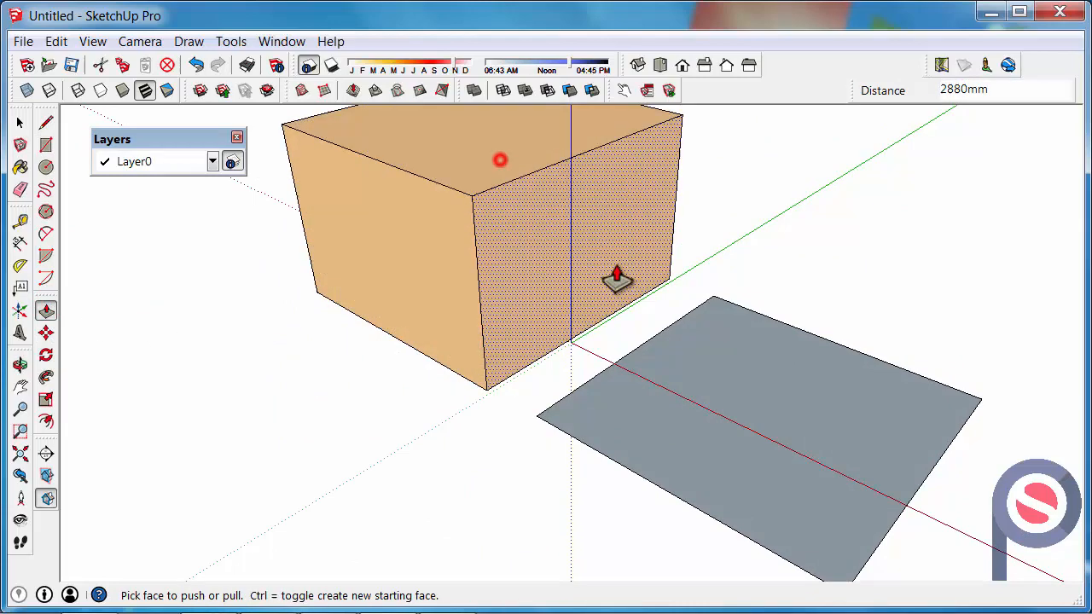
mouse_move(721, 358)
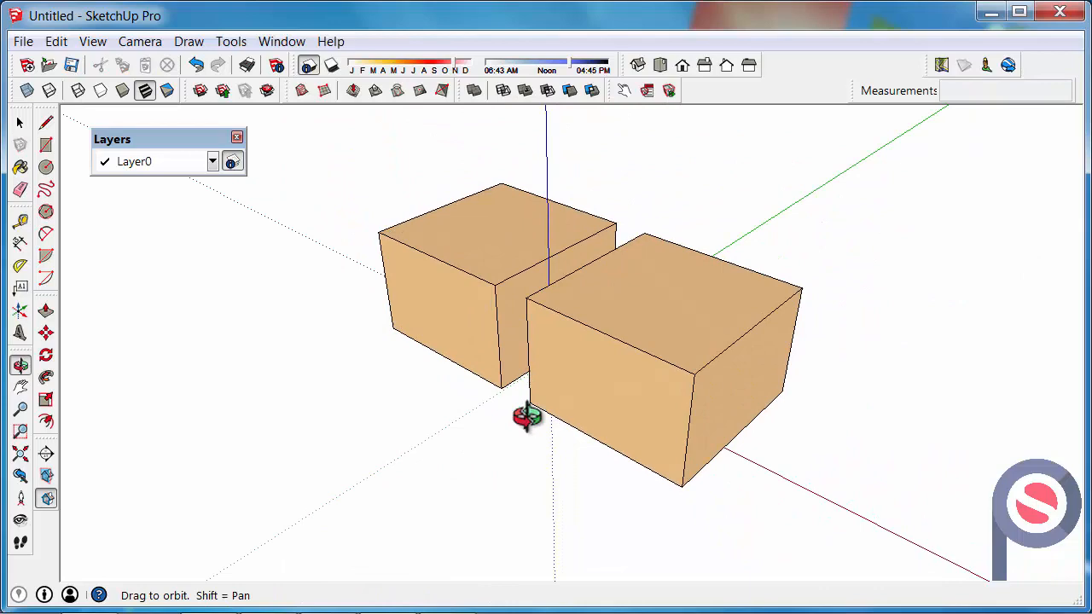
left_click(46, 123)
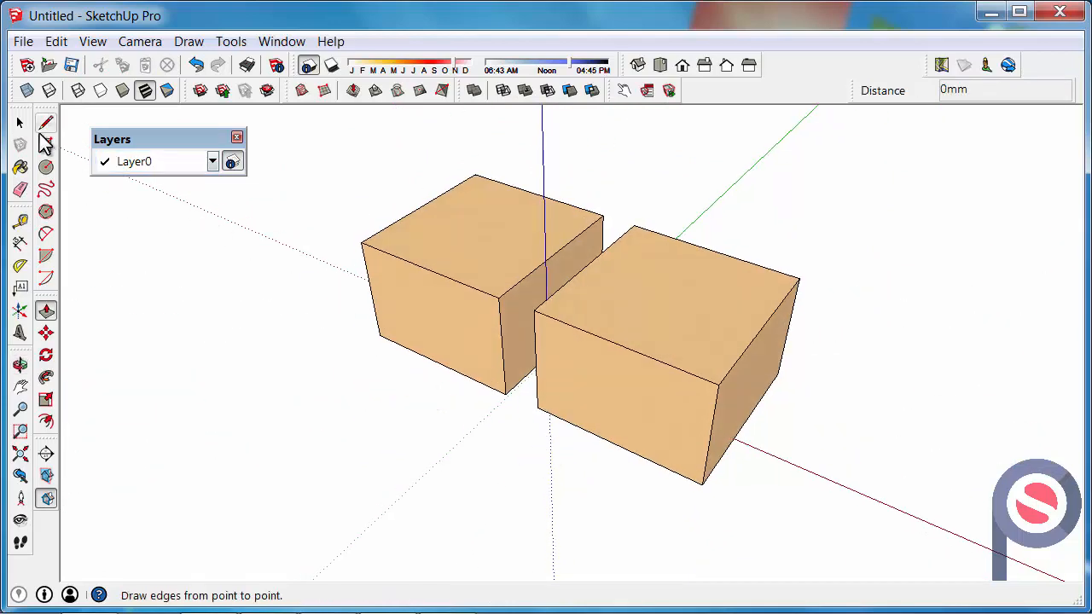
Step: Orbit around the two boxes to a front-on view and return to the Select tool
left_click(20, 123)
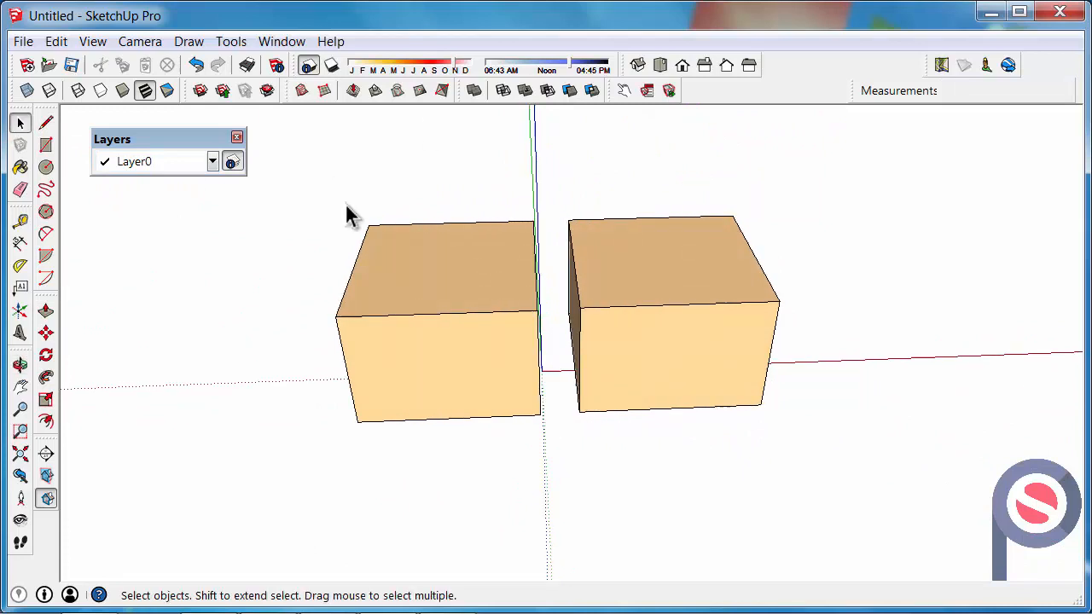
left_click(20, 365)
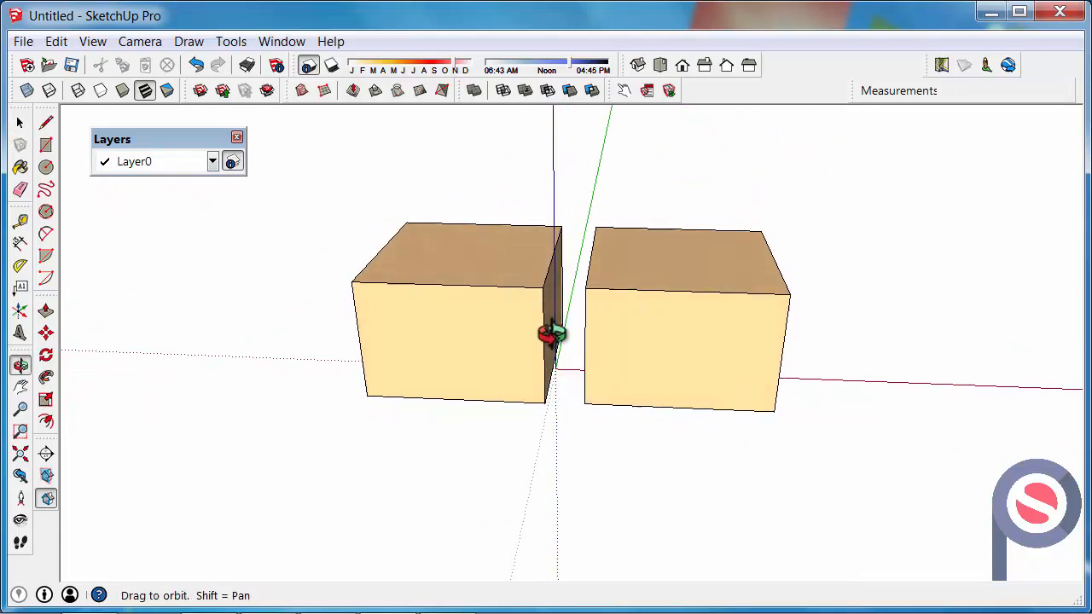
left_click_drag(549, 333, 538, 315)
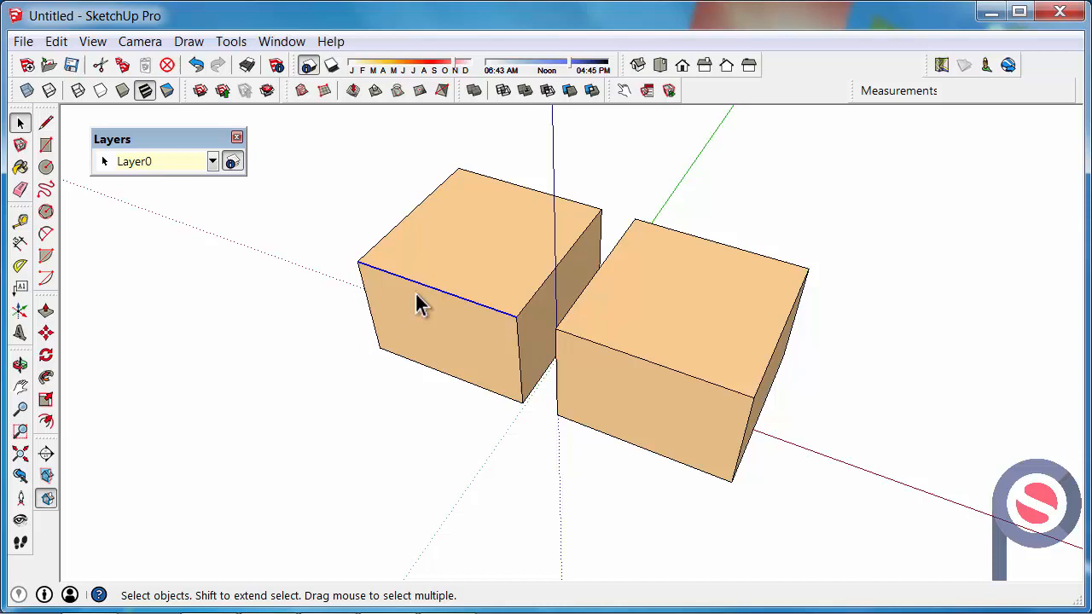
mouse_move(358, 328)
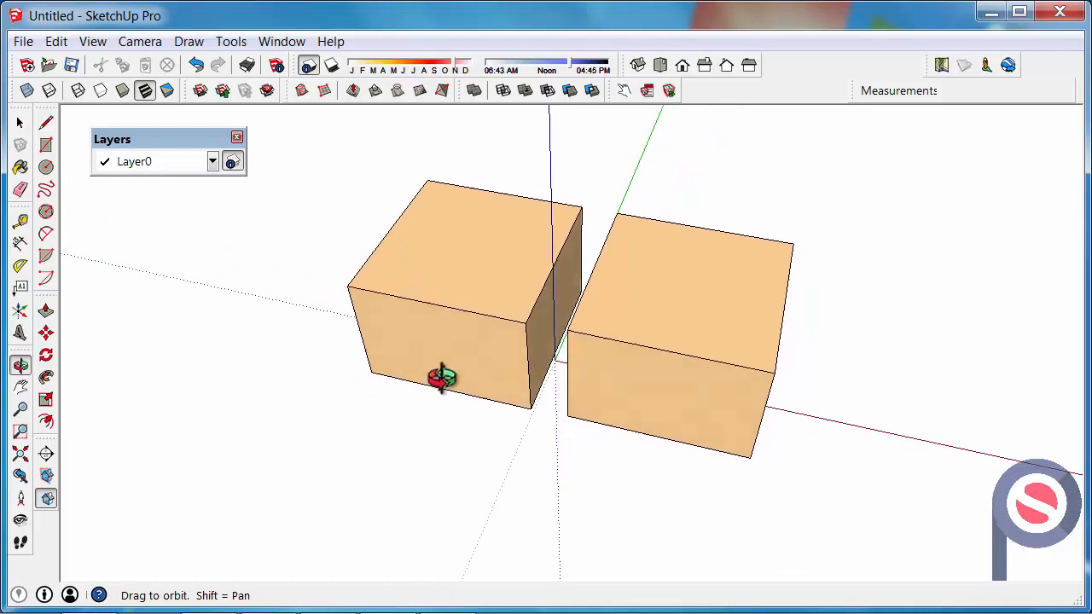
left_click_drag(442, 379, 384, 338)
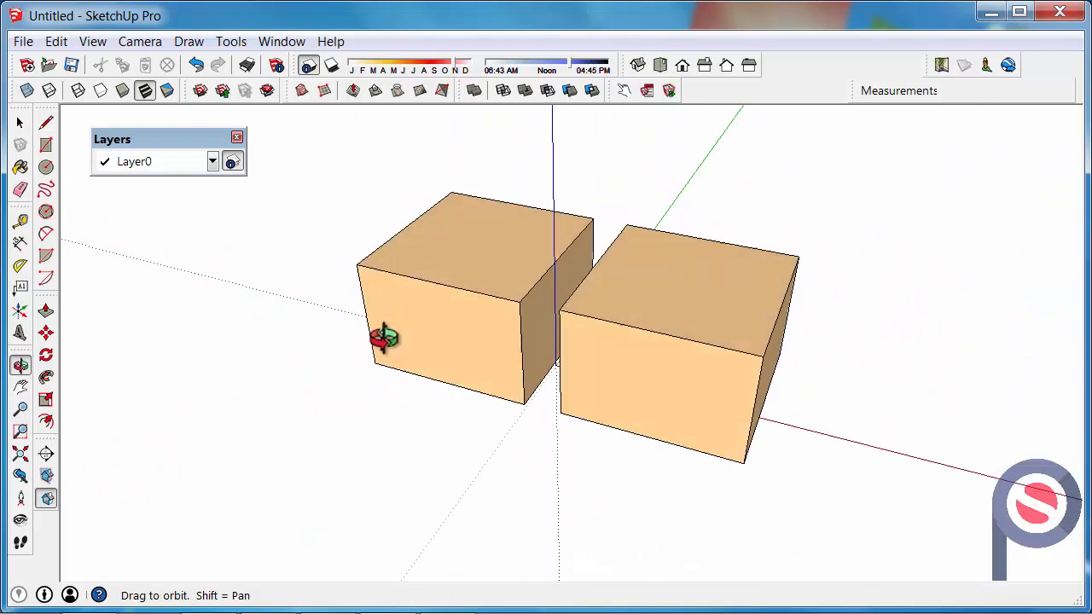
left_click_drag(384, 337, 516, 368)
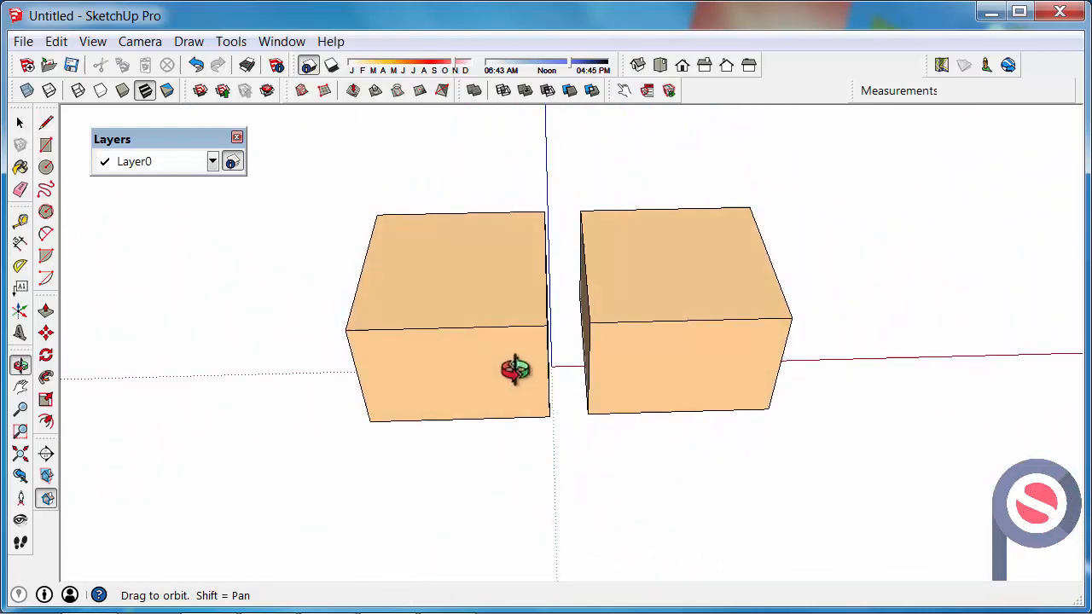
left_click(20, 123)
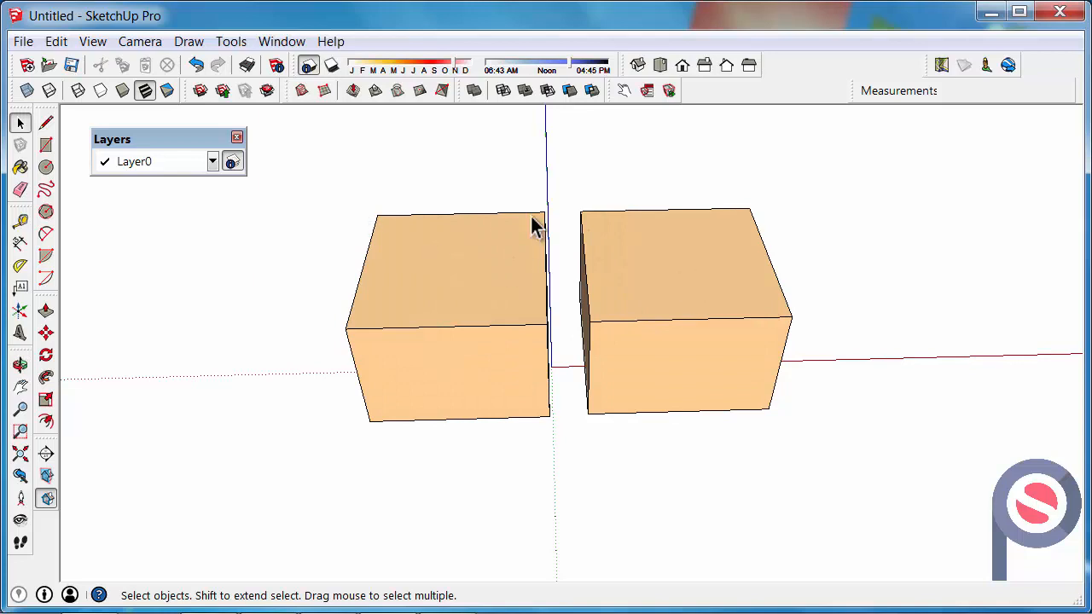
mouse_move(583, 249)
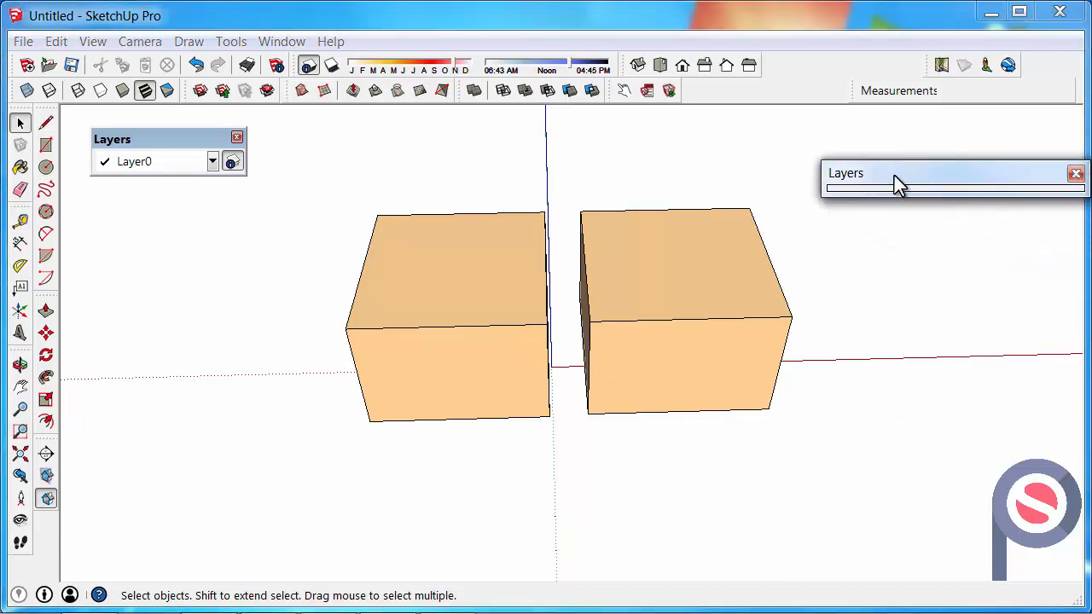
Step: Expand the Layers manager via Window > Layers and select the Layer0 entry
left_click_drag(952, 174, 946, 123)
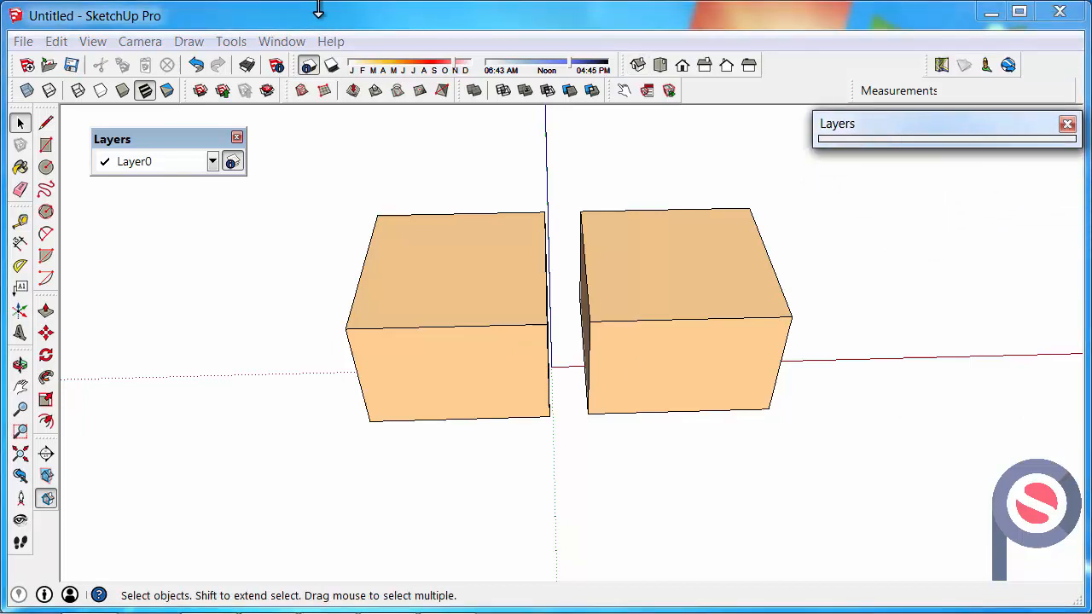
left_click(282, 41)
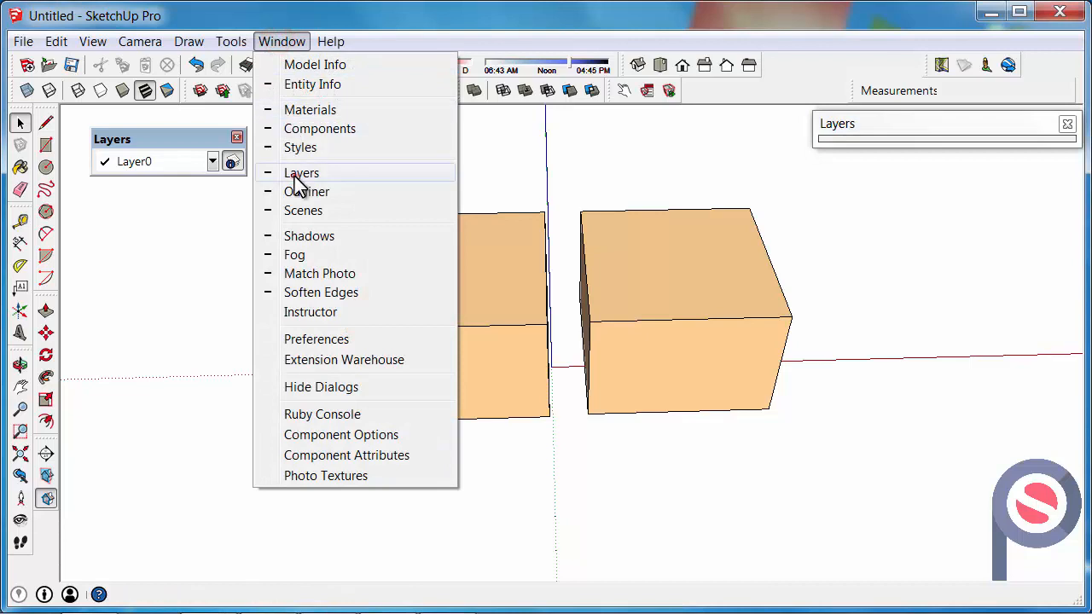
left_click(301, 172)
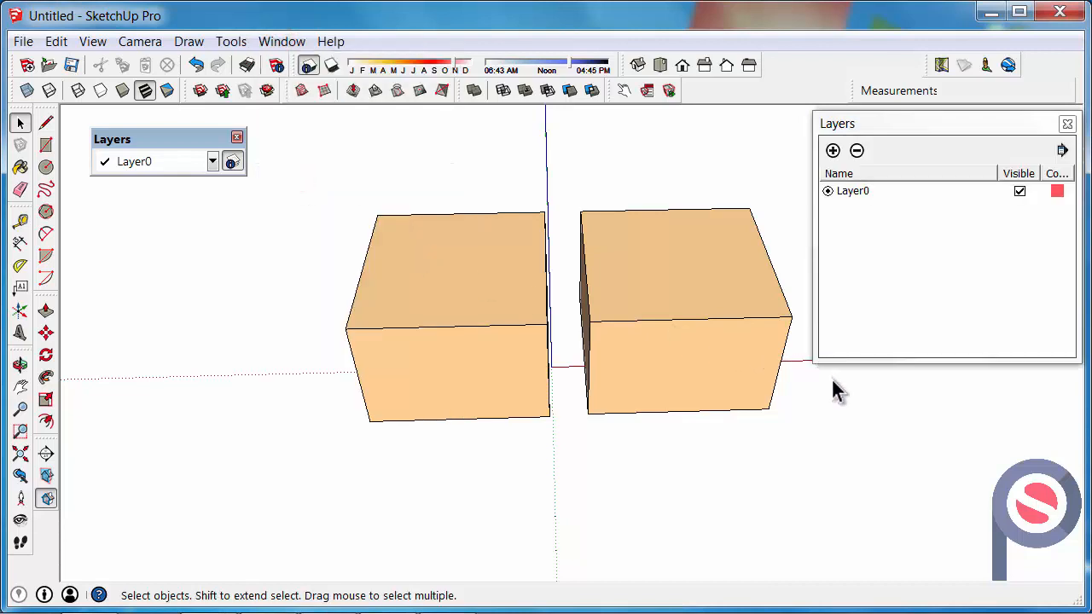
mouse_move(857, 213)
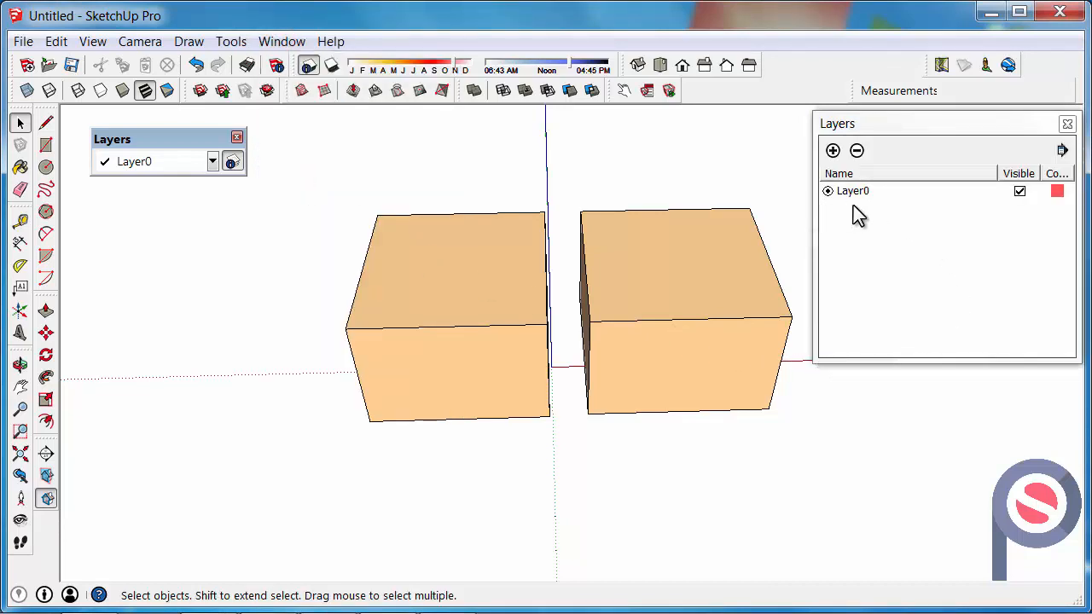
mouse_move(871, 198)
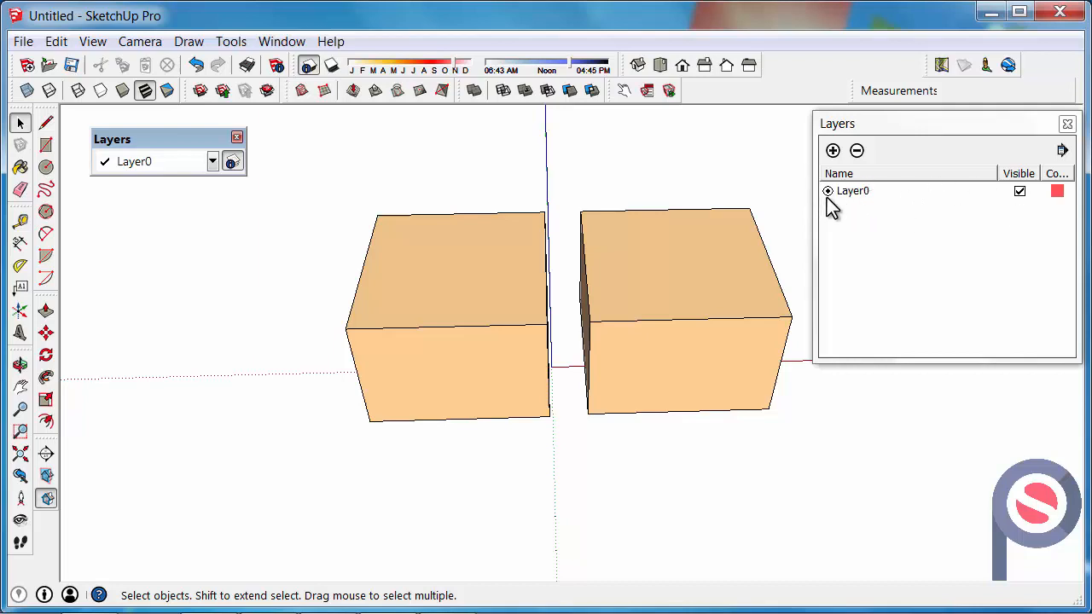
mouse_move(855, 203)
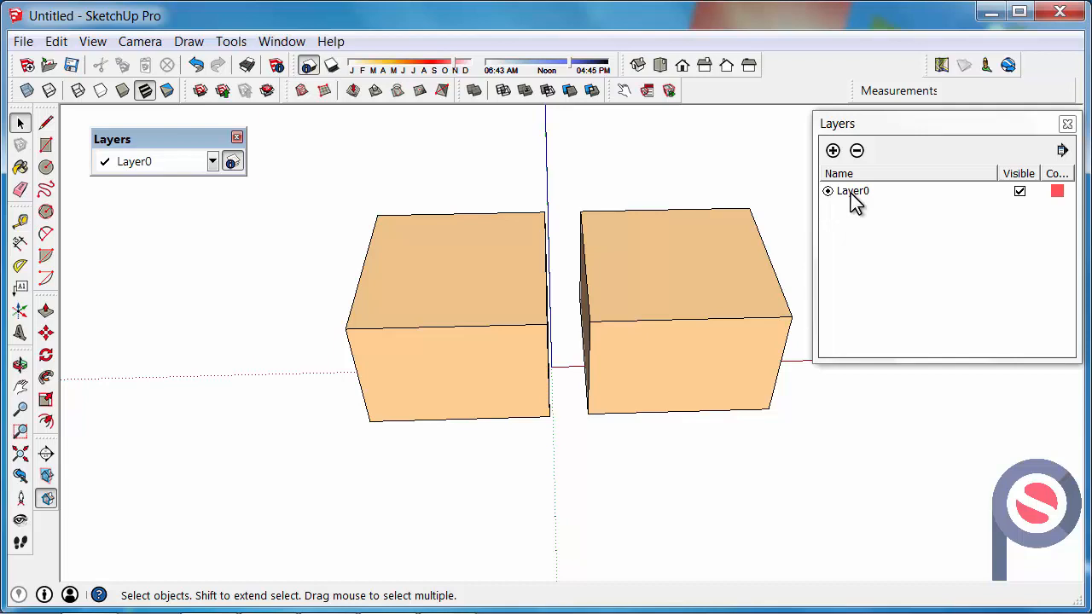
mouse_move(881, 256)
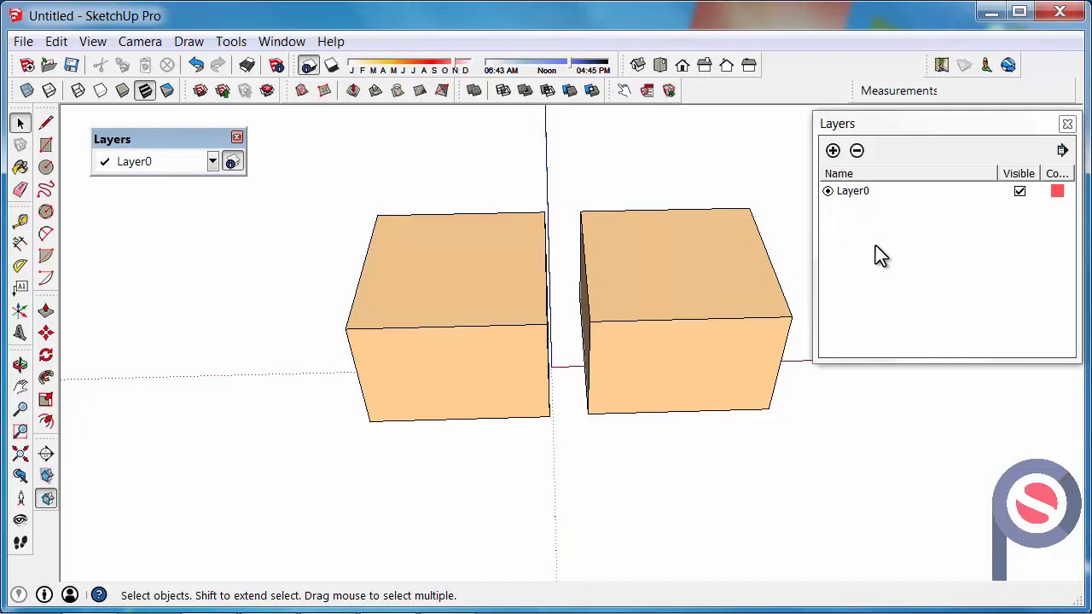
left_click(853, 191)
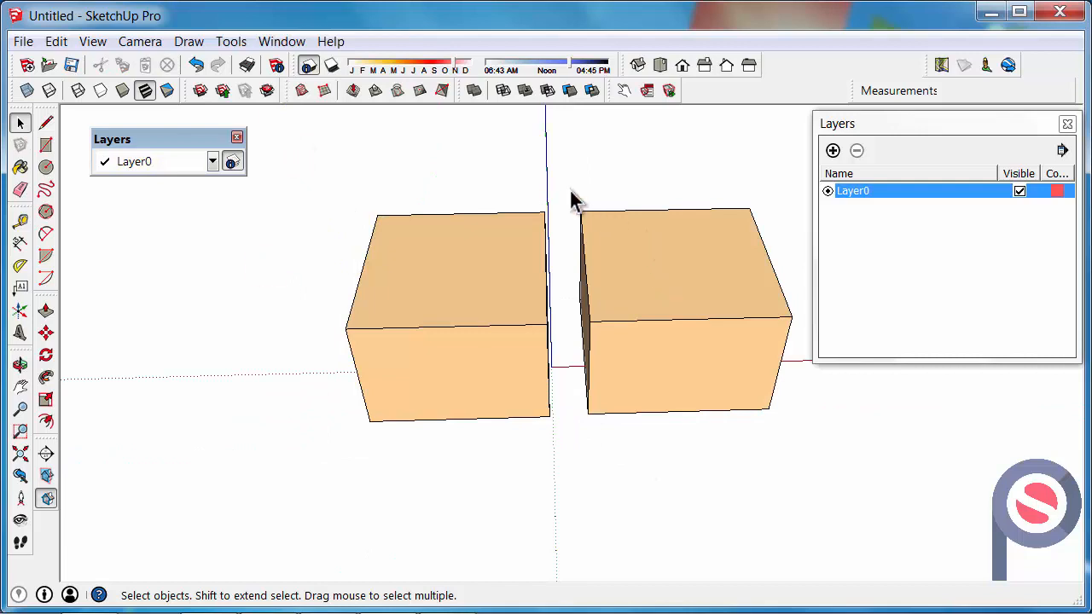
left_click(683, 341)
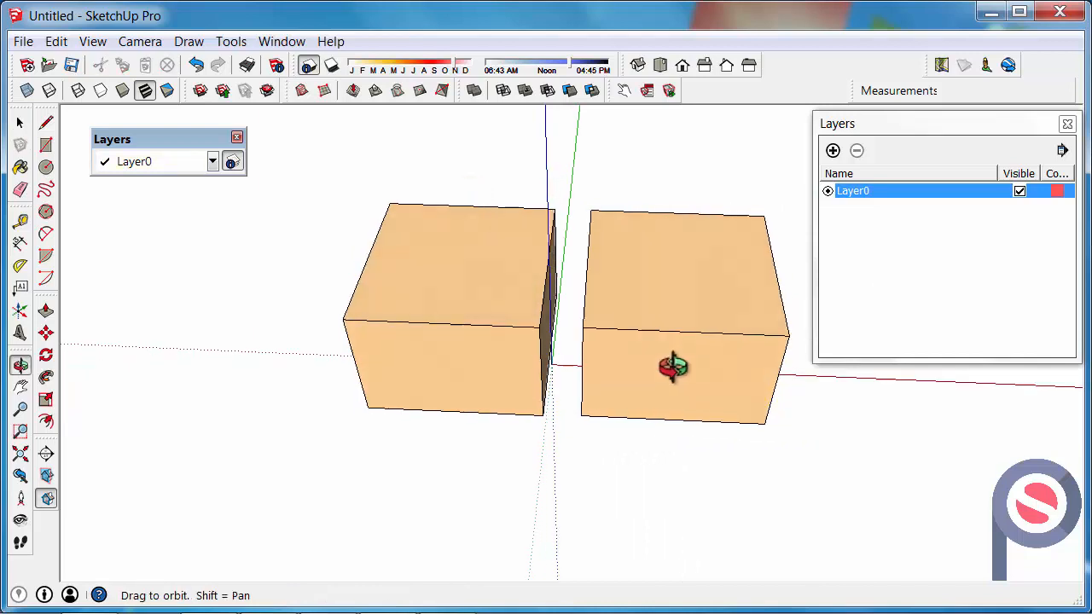
left_click_drag(674, 367, 478, 342)
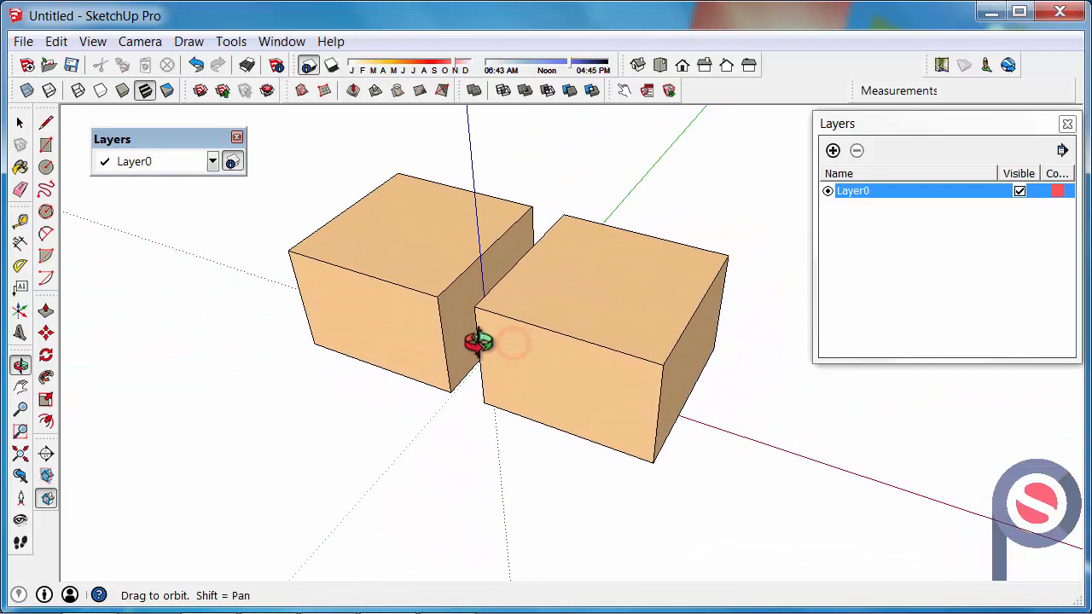
left_click(20, 122)
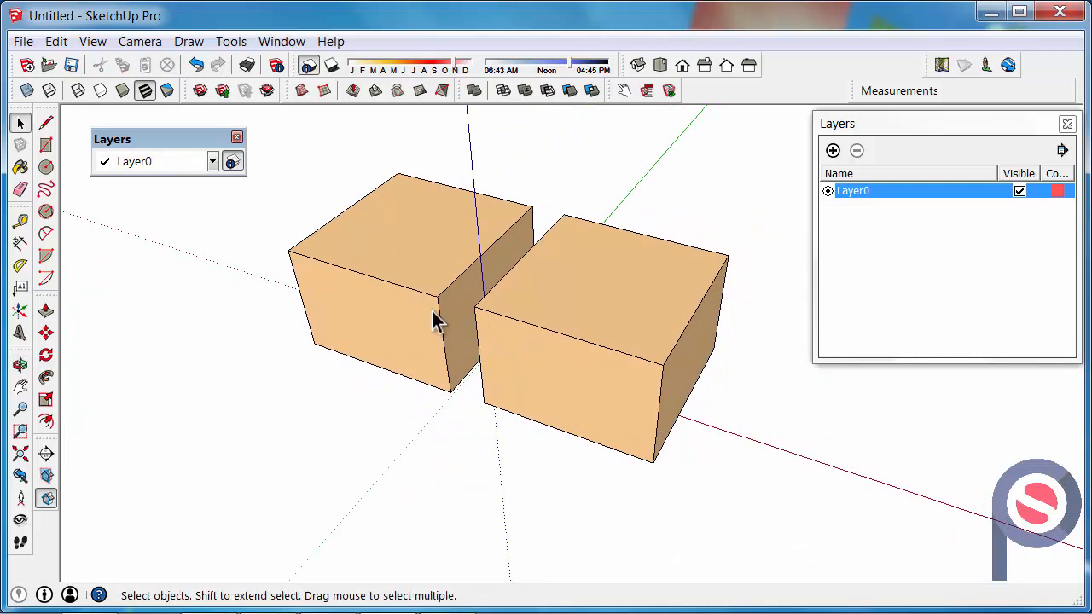
Step: Add two new layers named Option A and Option B in the Layers panel
left_click(832, 150)
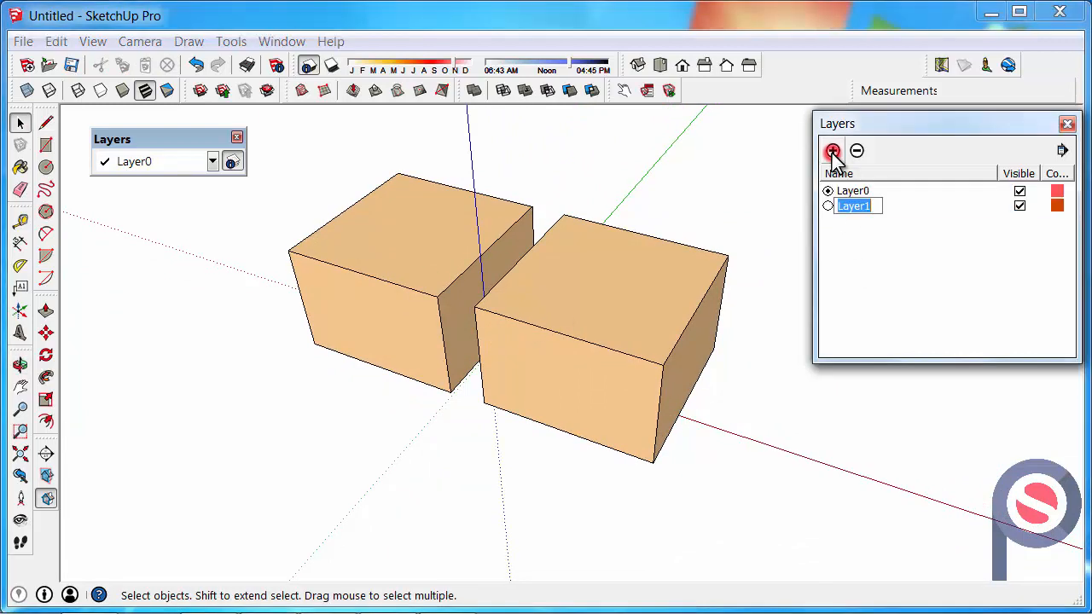
type("Option A")
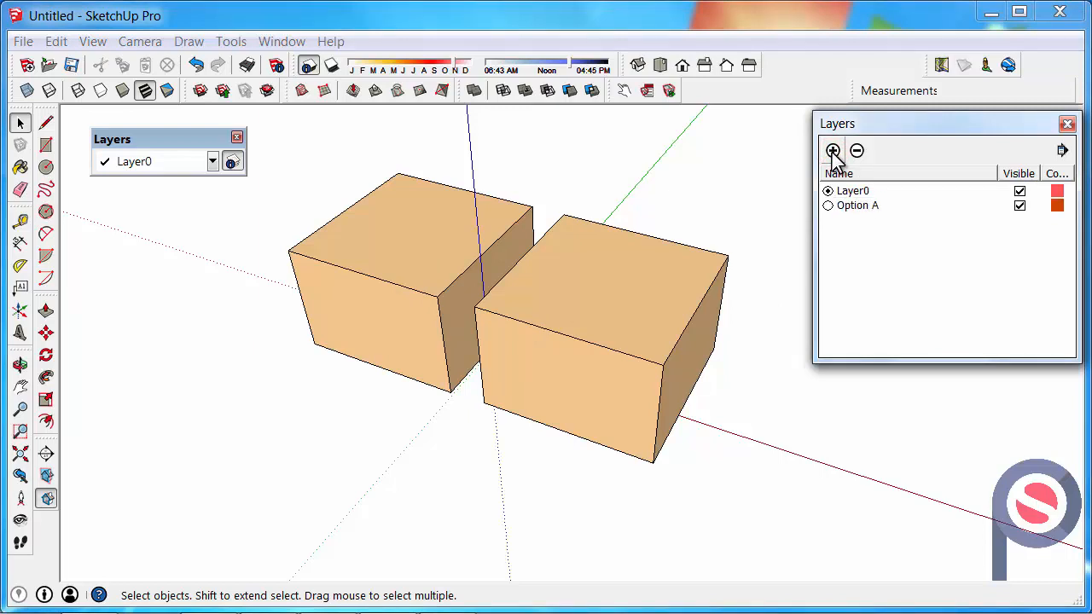
left_click(833, 150)
type("Option B")
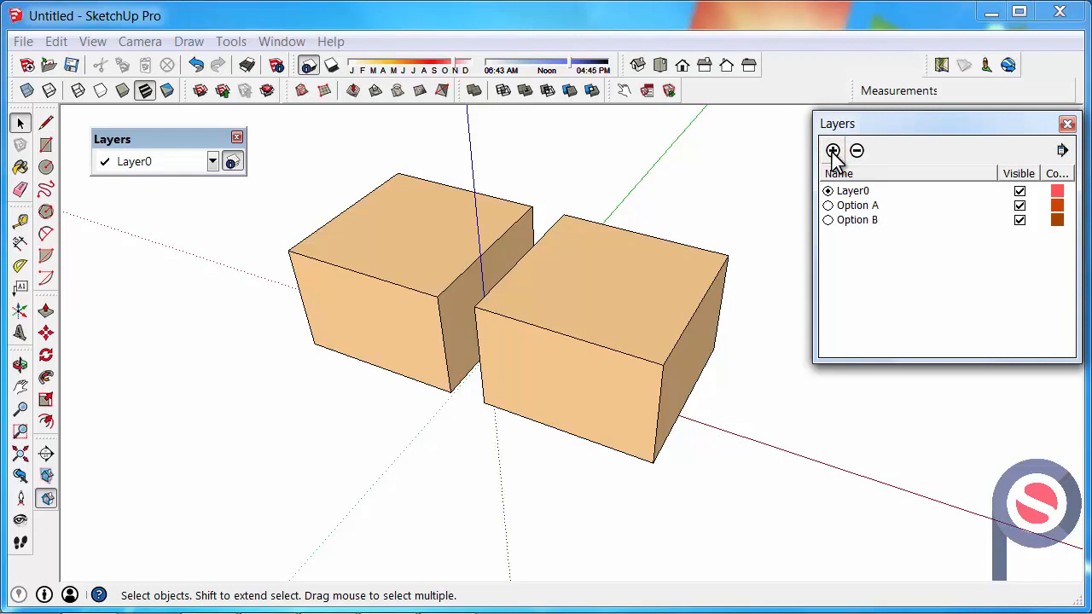
left_click(459, 253)
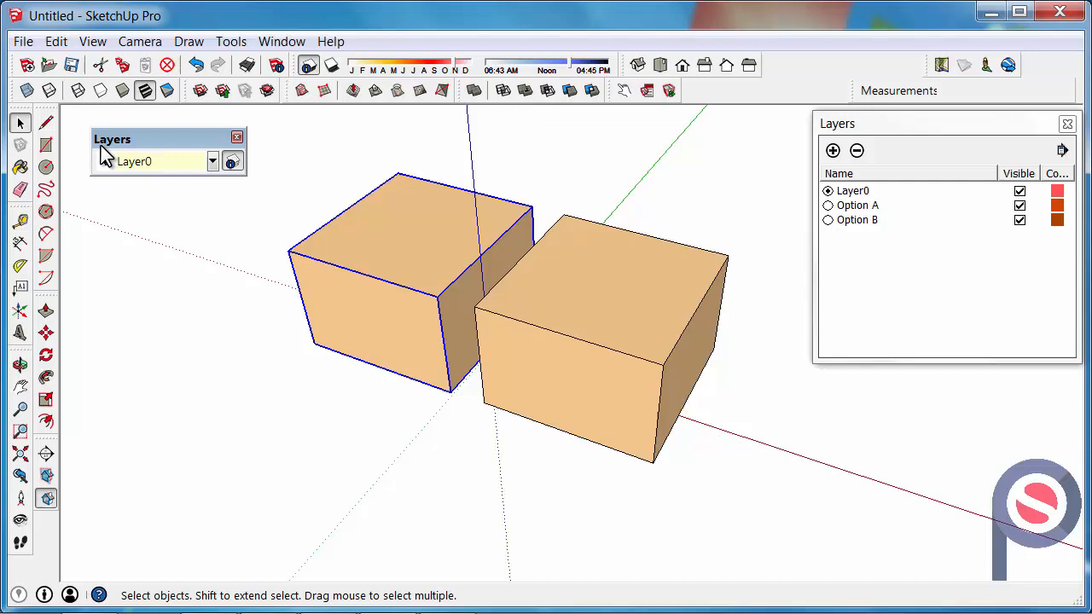
mouse_move(134, 167)
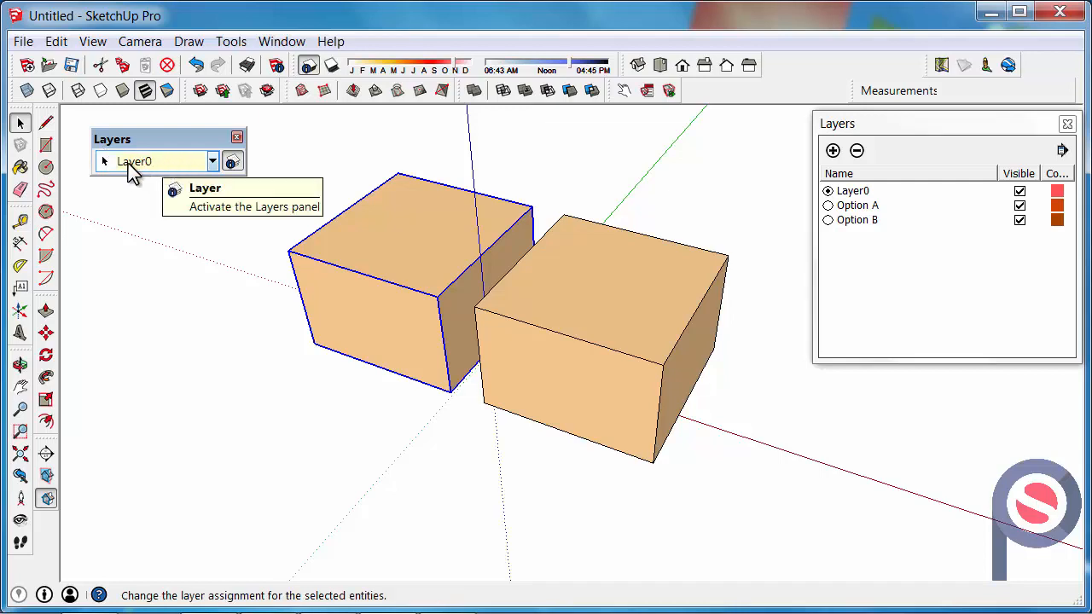
Step: Assign the selected left cube to the Option A layer from the Layers toolbar
left_click(214, 161)
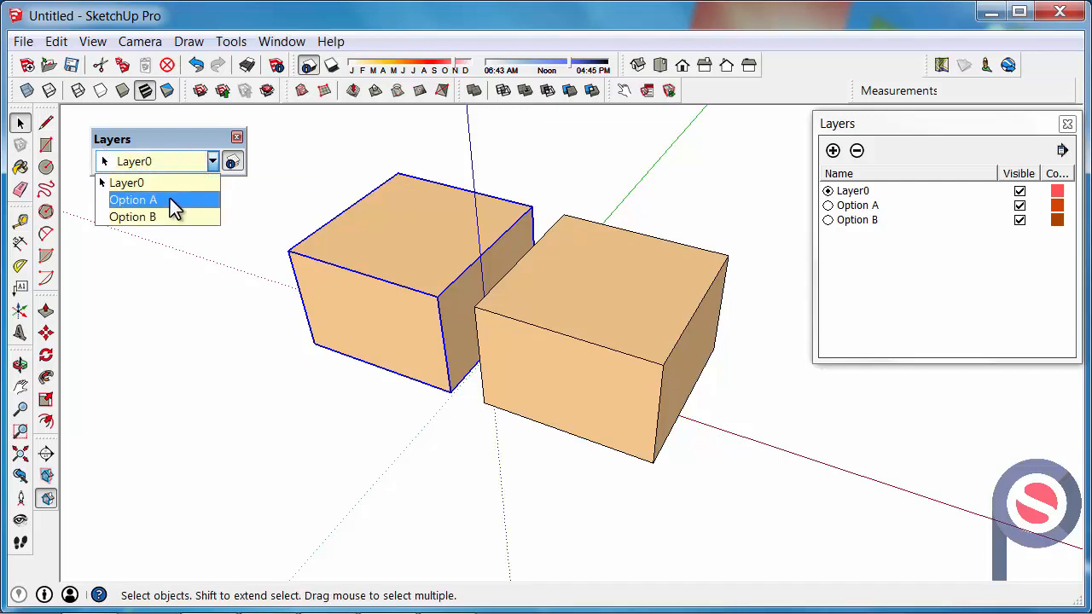
left_click(133, 199)
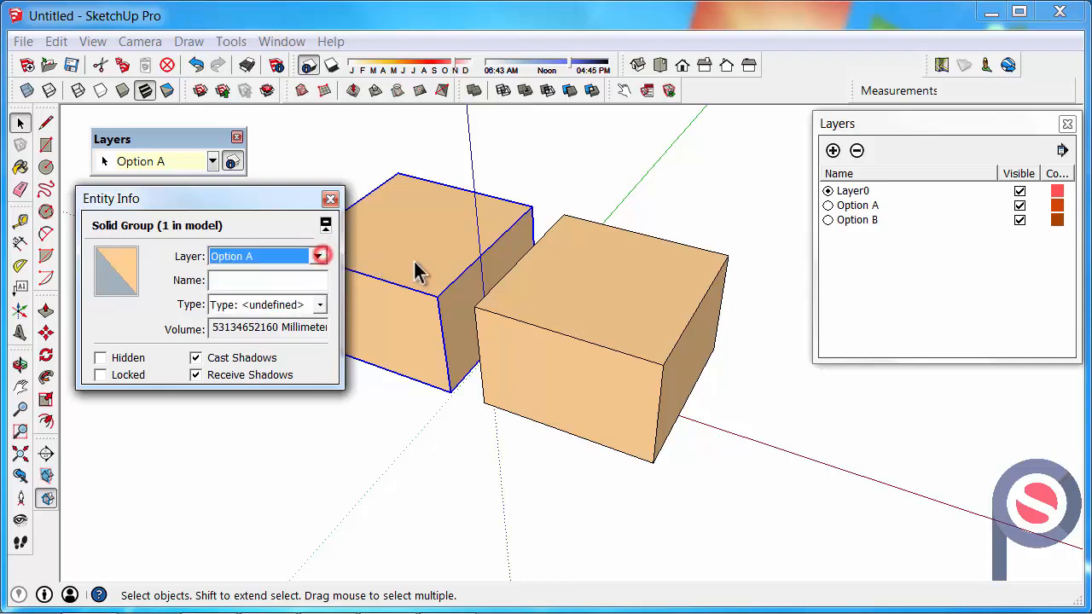
Step: Select the right cube and assign it to the Option B layer in Entity Info
left_click(320, 256)
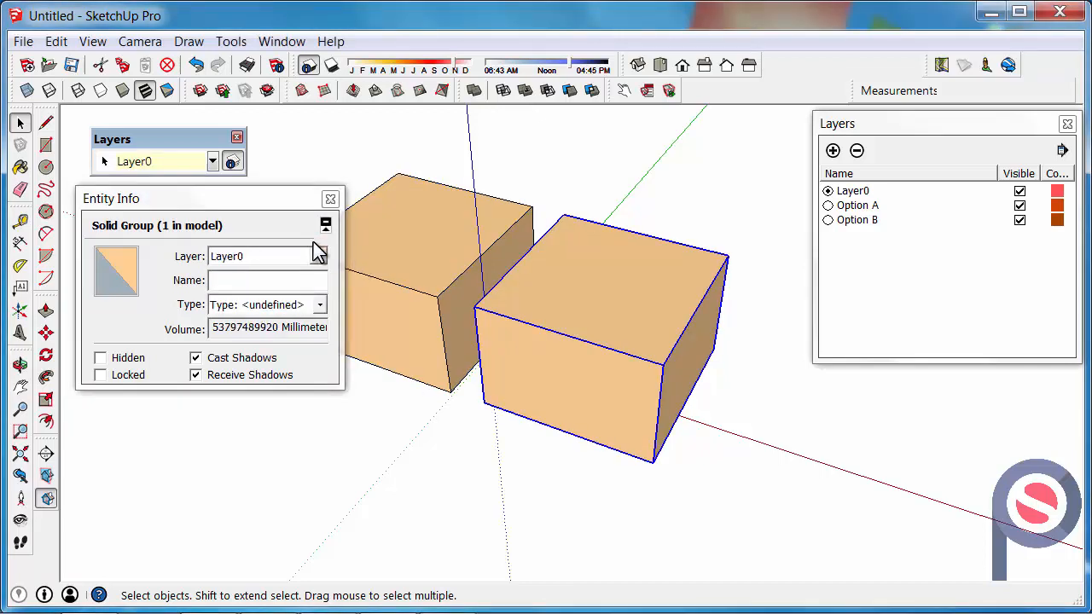
left_click(211, 160)
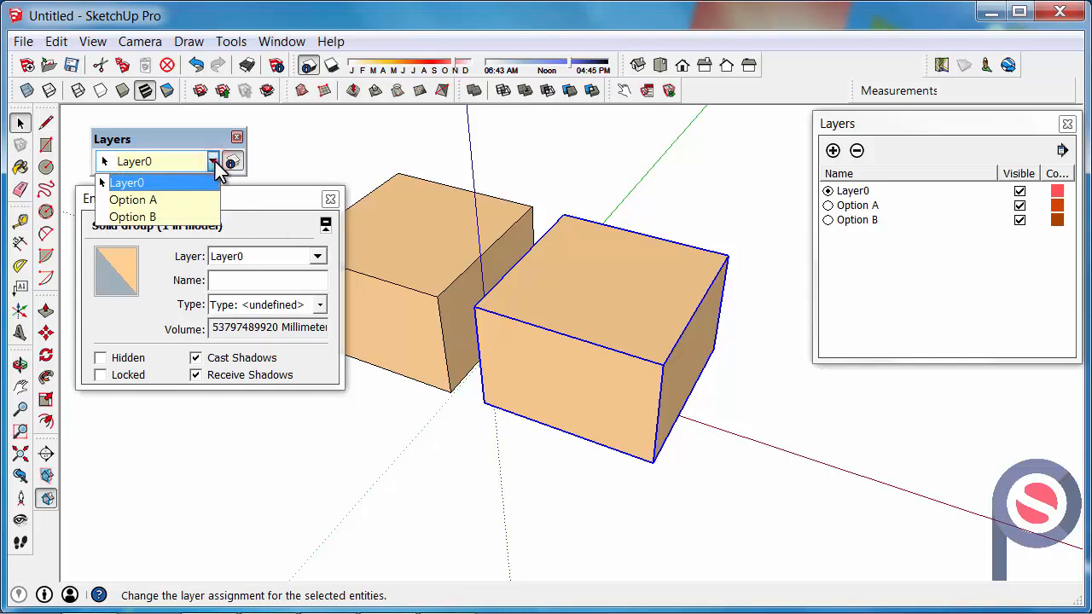
left_click(126, 181)
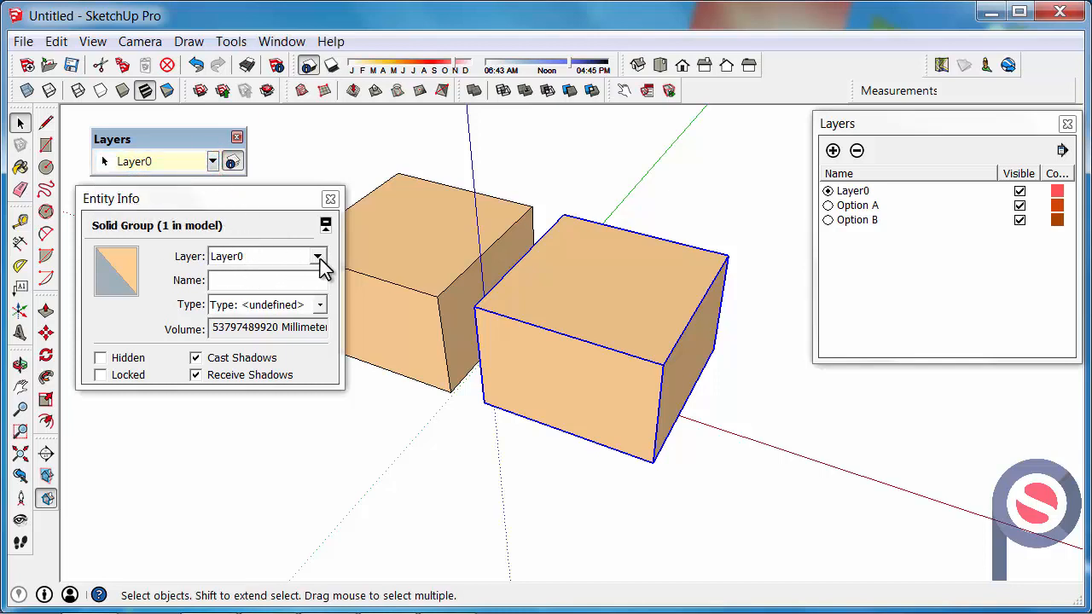
mouse_move(139, 219)
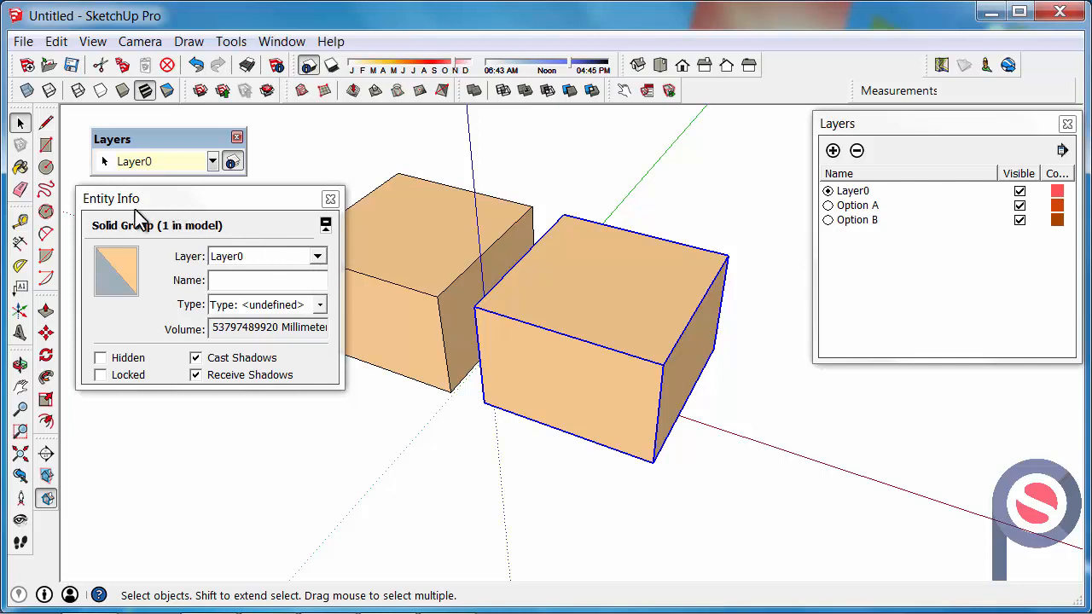
left_click(317, 256)
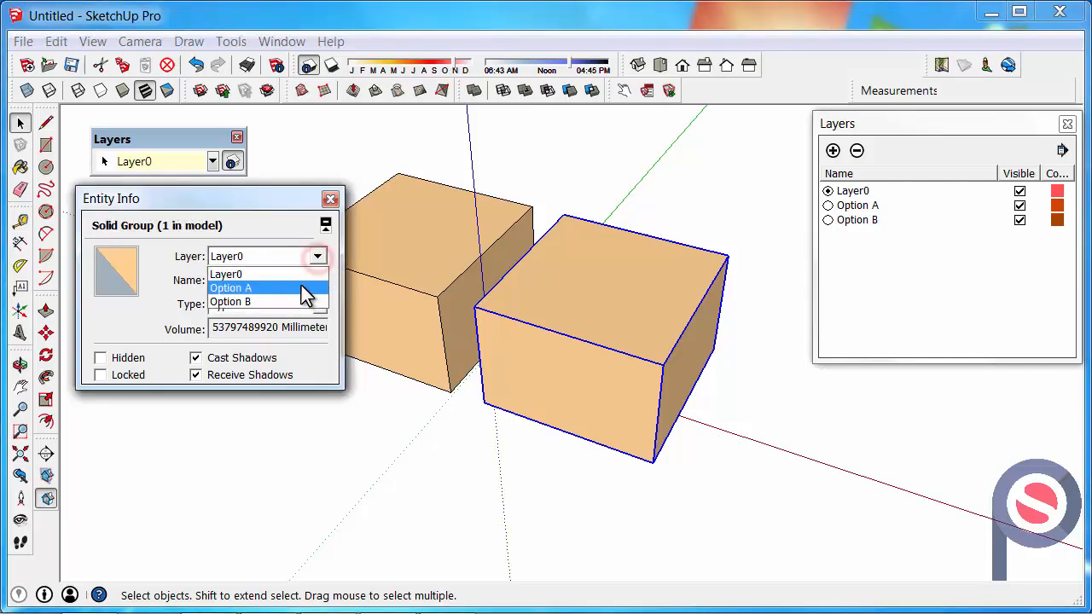
left_click(229, 300)
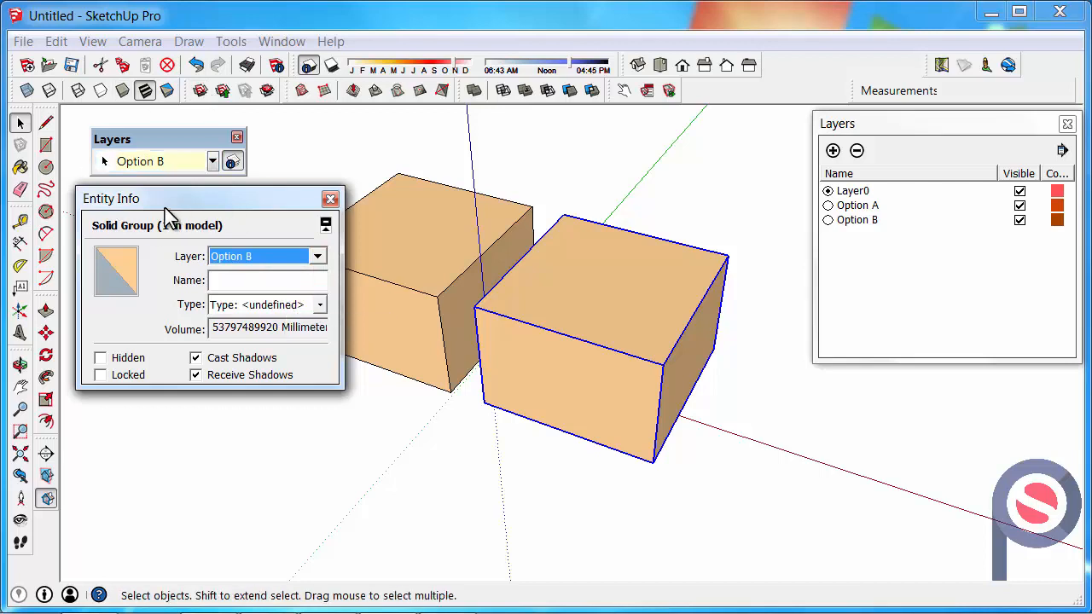
Step: Close the Entity Info panel and select the left cube to check its layer
left_click(282, 41)
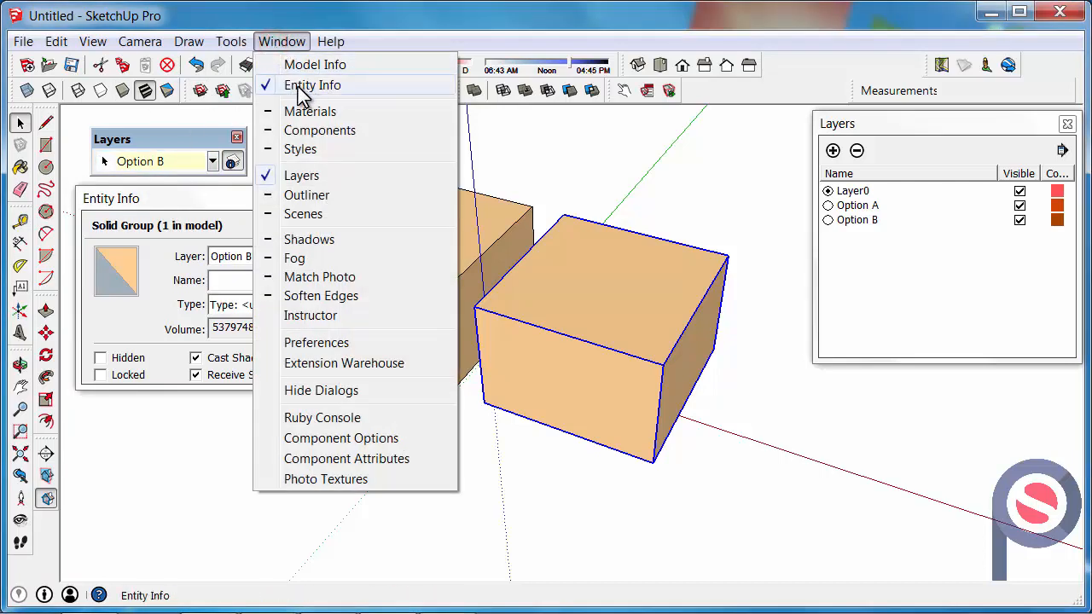
left_click(312, 85)
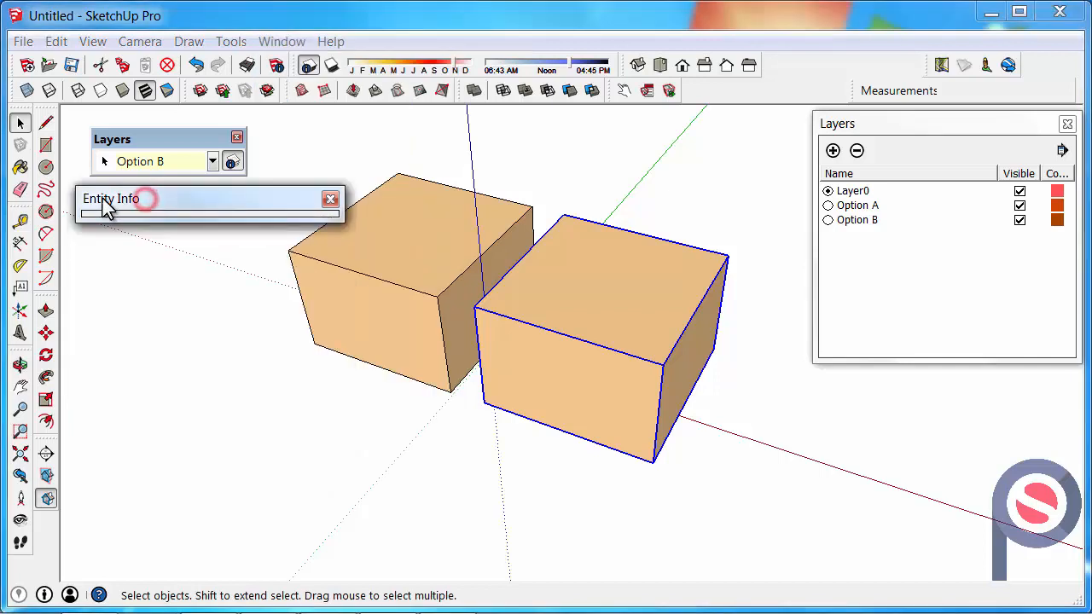
left_click(331, 198)
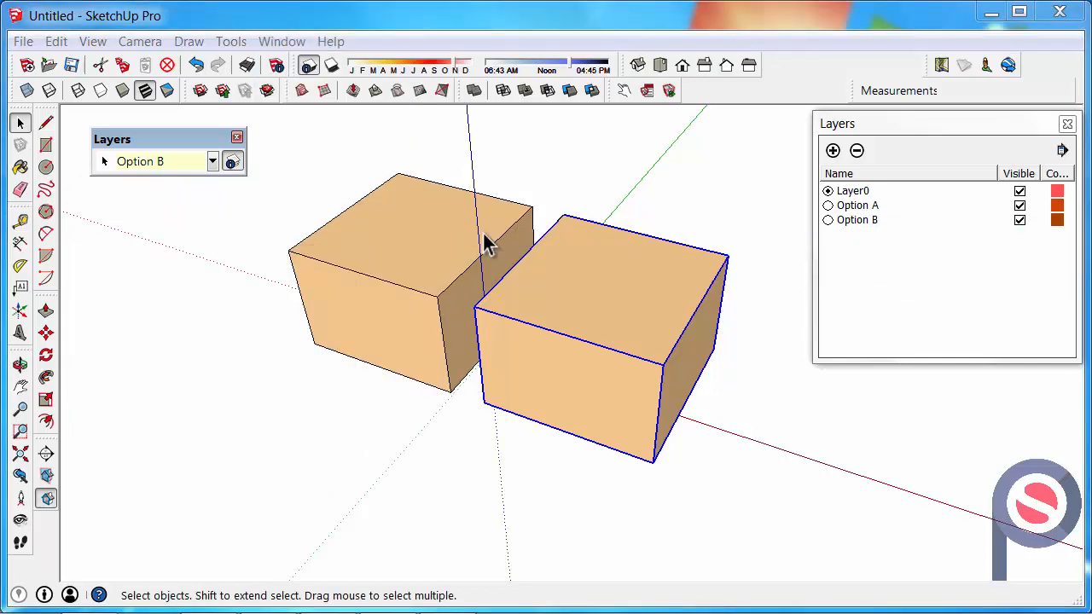
left_click(376, 239)
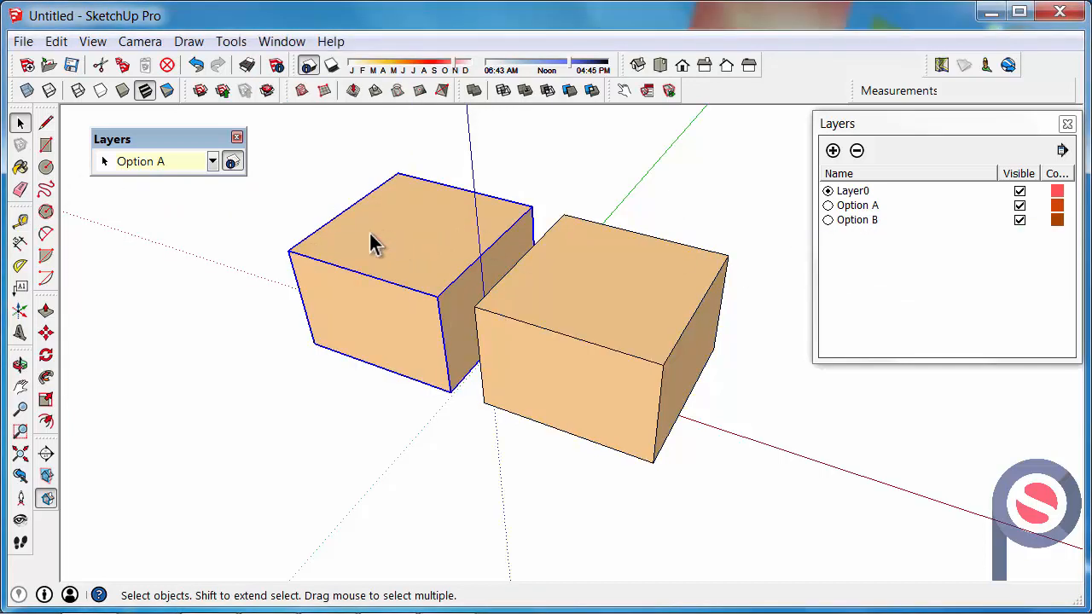
mouse_move(562, 299)
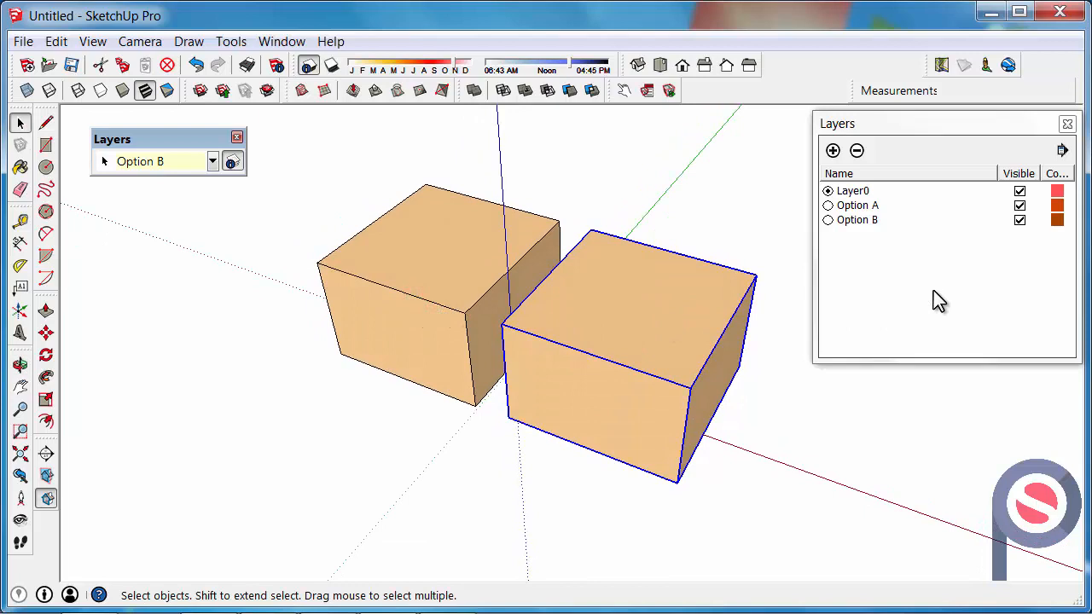
Step: Hide the Option B layer and dock the Scenes panel below the Layers panel
left_click(1021, 219)
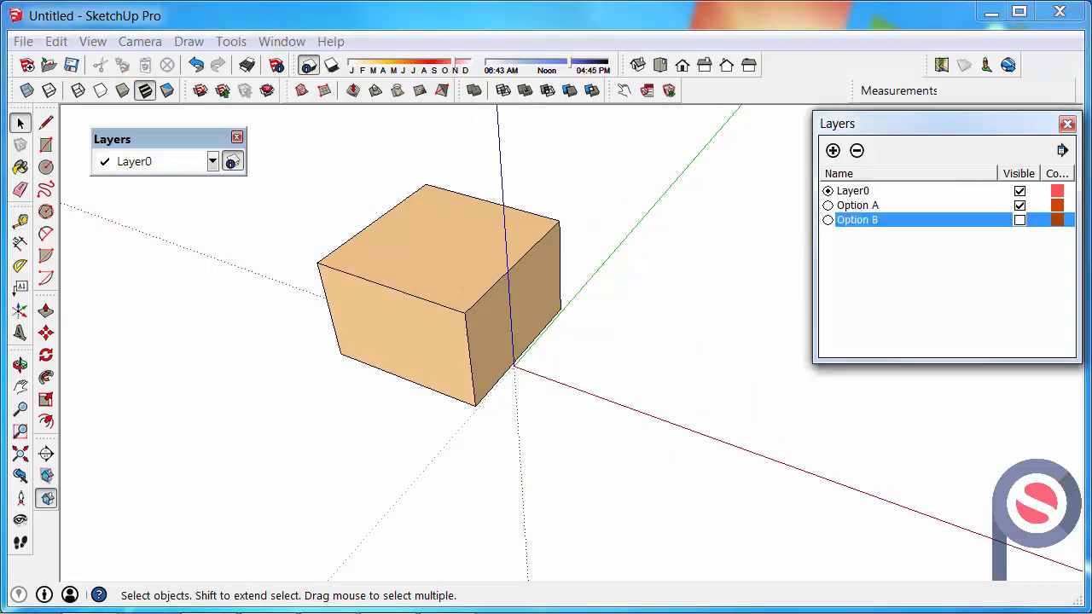
left_click(282, 40)
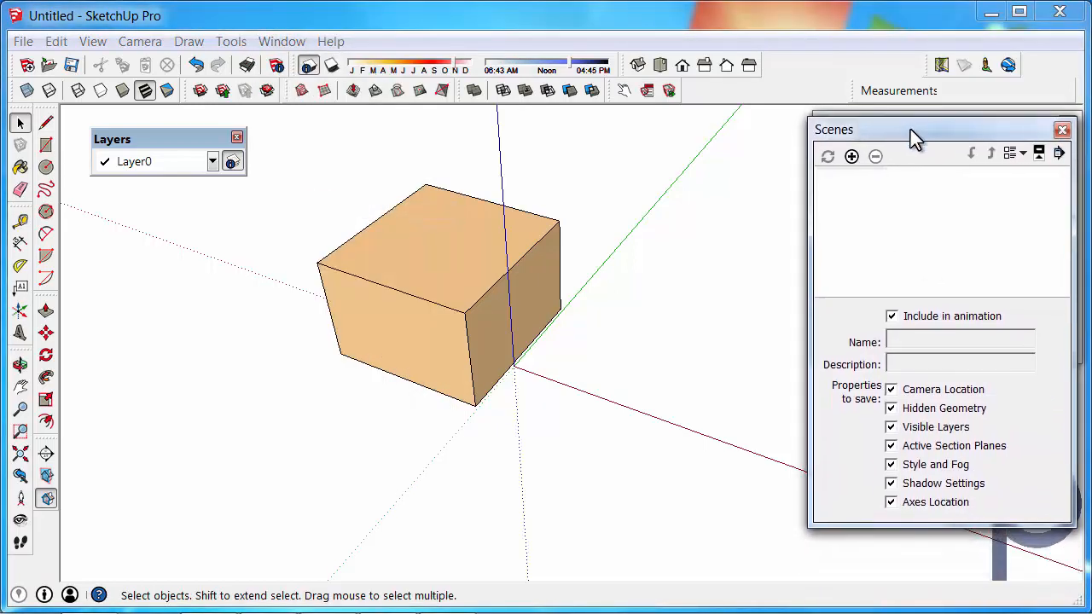
left_click_drag(913, 130, 776, 215)
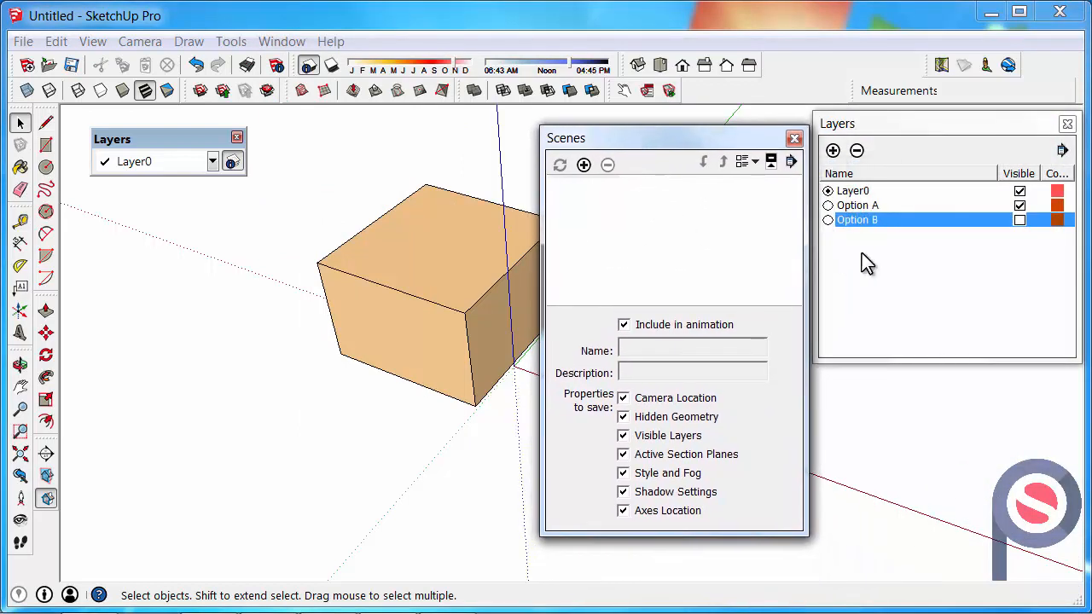
mouse_move(1004, 249)
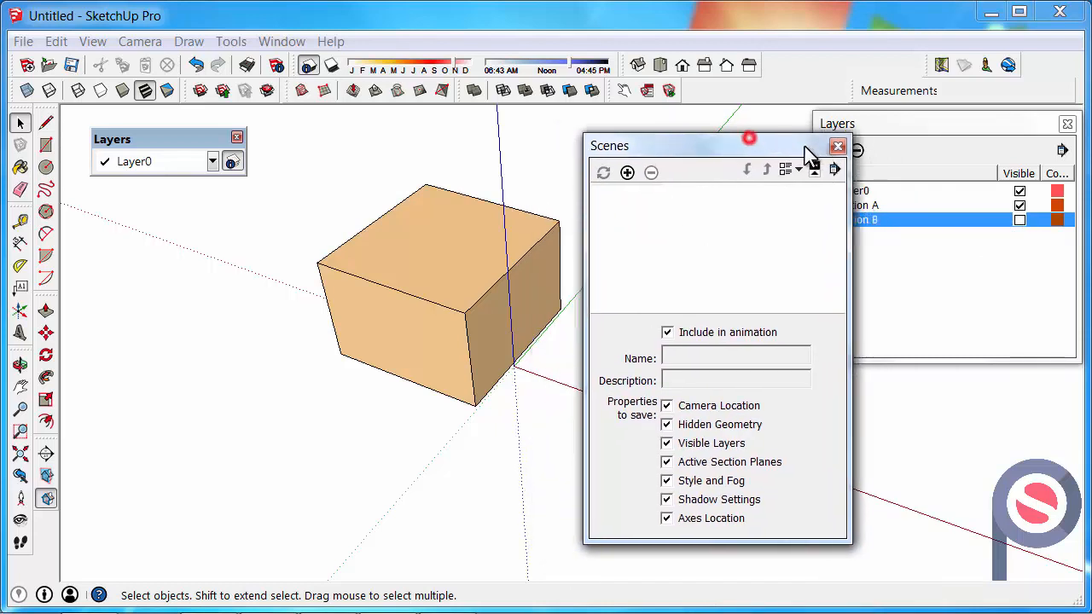
left_click_drag(691, 145, 922, 168)
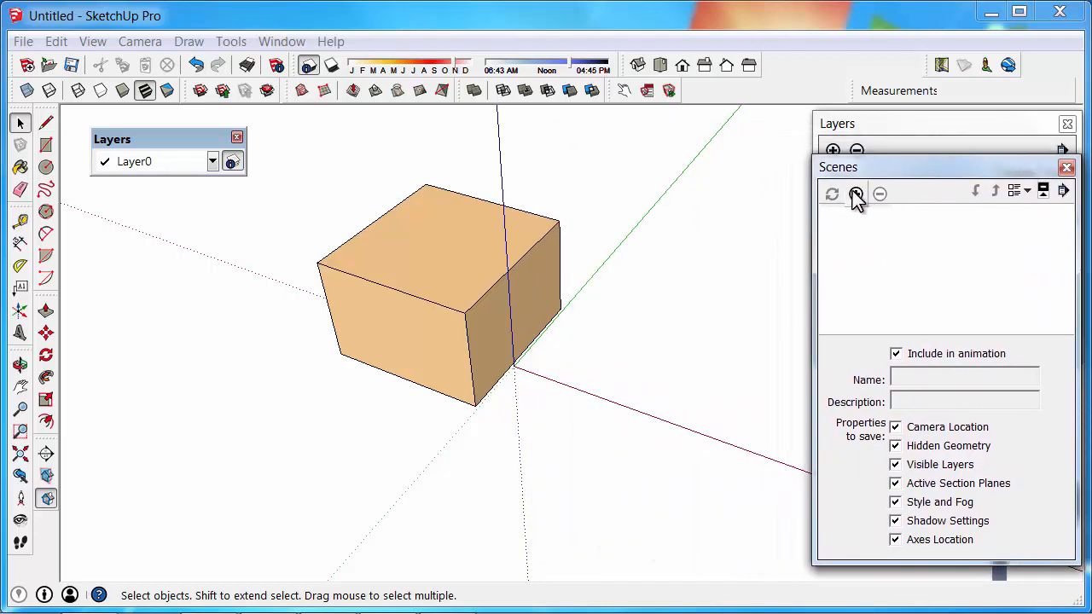
Step: Add a first scene, show its details and rename it Option A
left_click(855, 194)
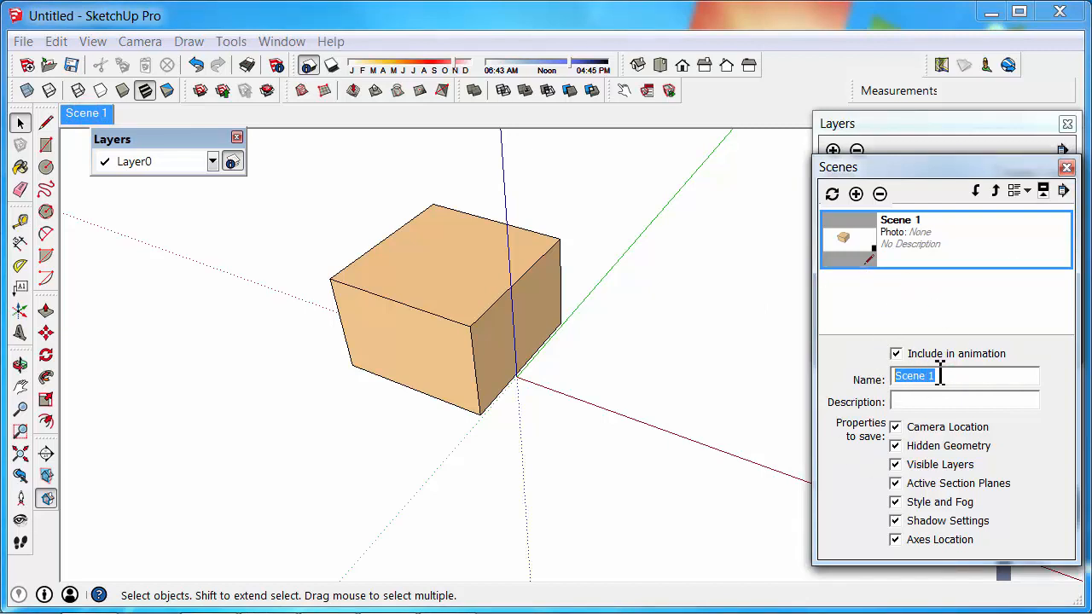
mouse_move(1034, 333)
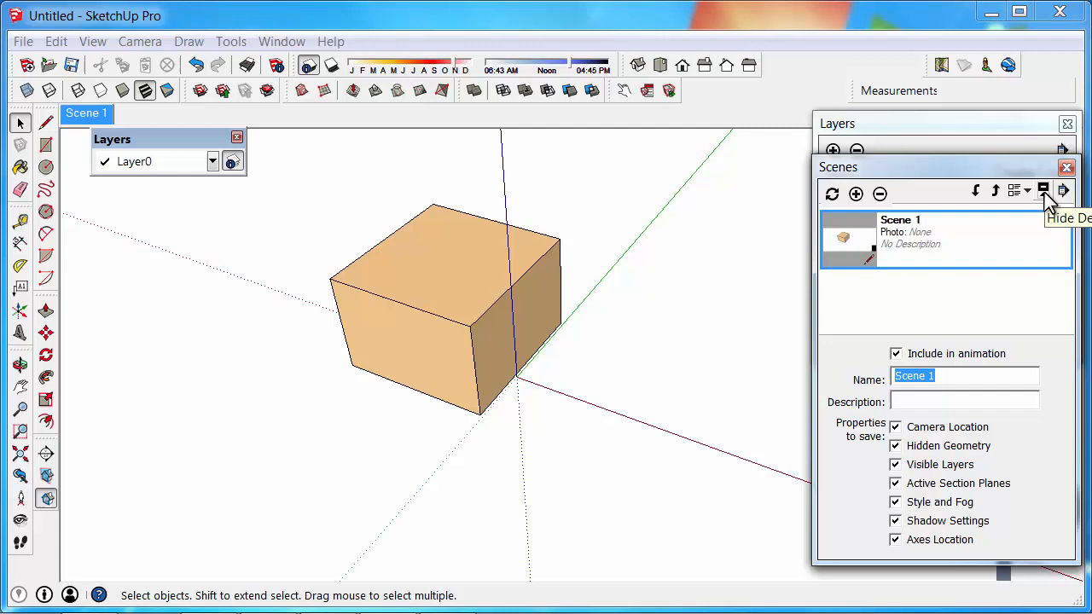
left_click(1044, 191)
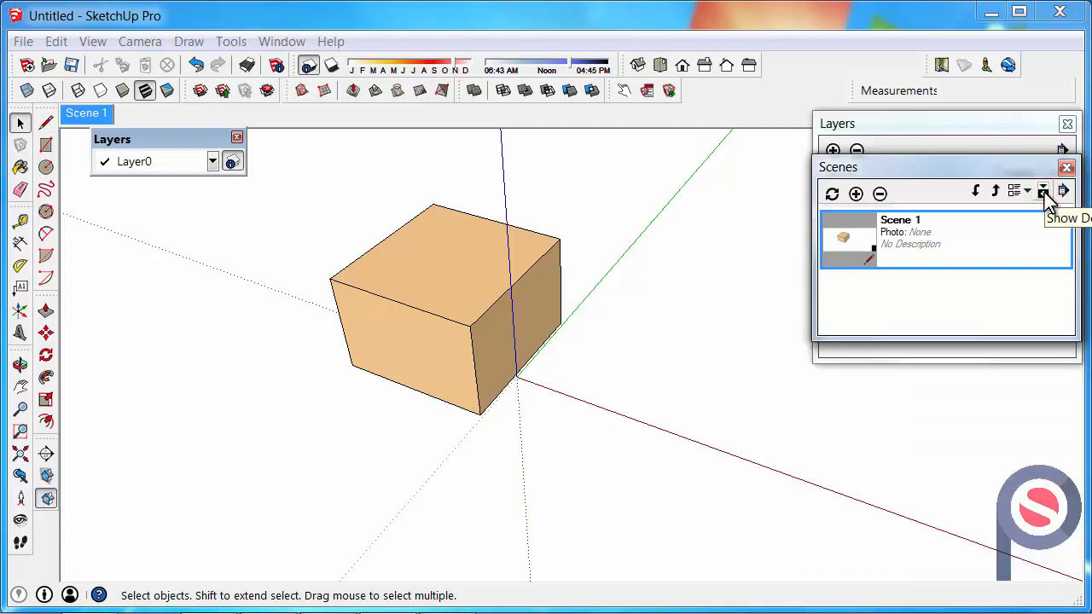
left_click(1045, 191)
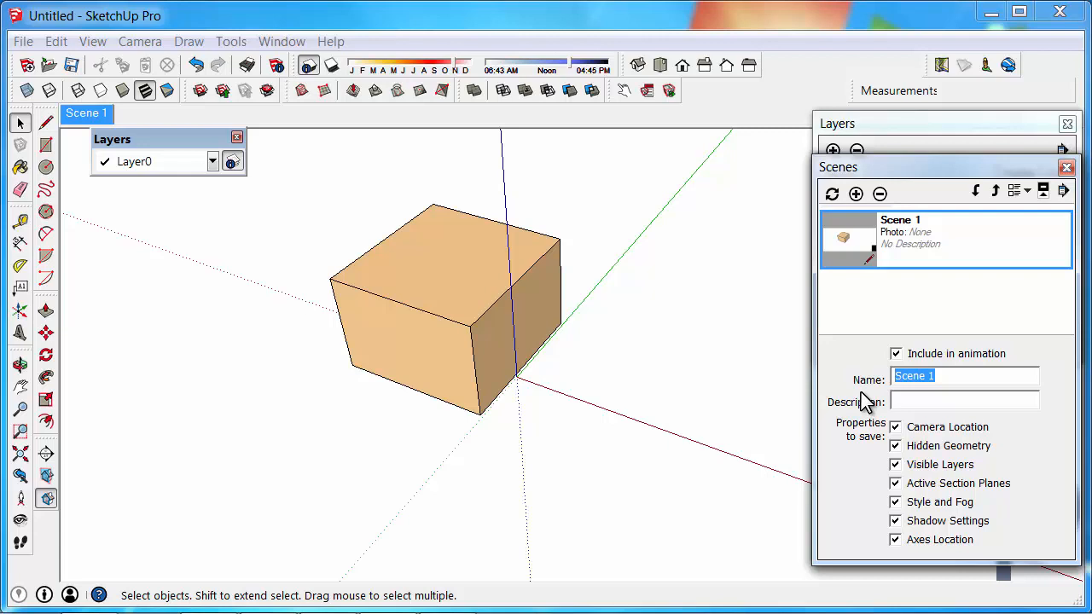
type("Option")
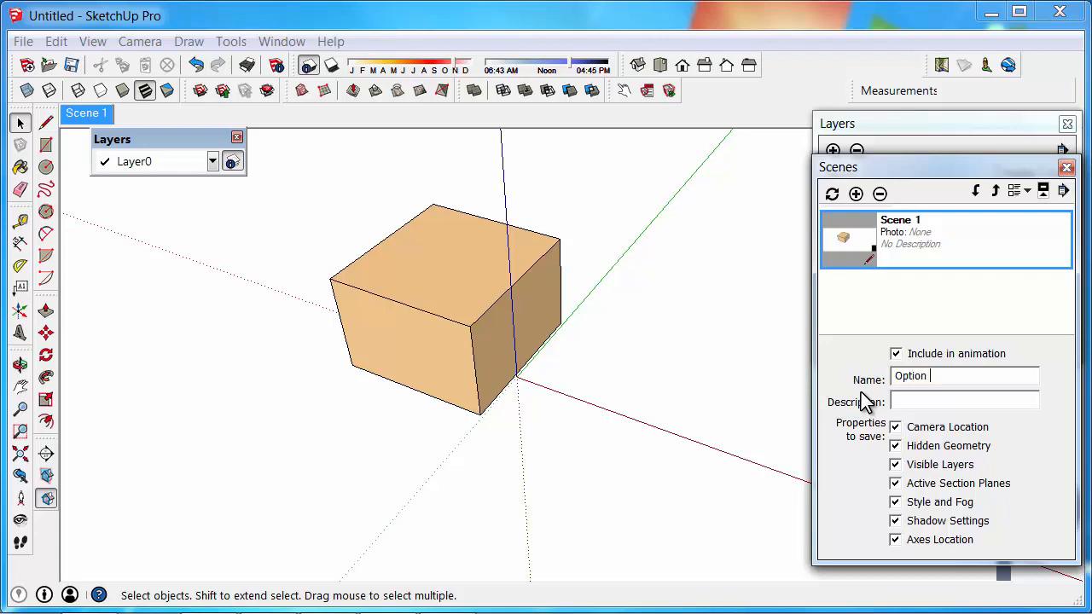
type("A")
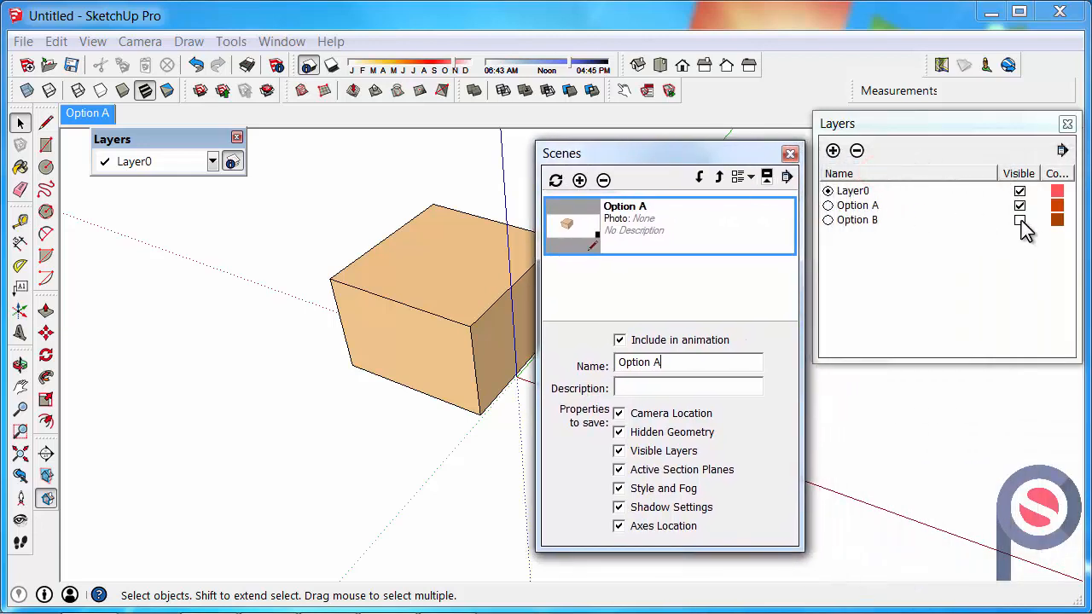
Step: Hide Option A, show Option B, and add a second scene named Option B
left_click(1020, 205)
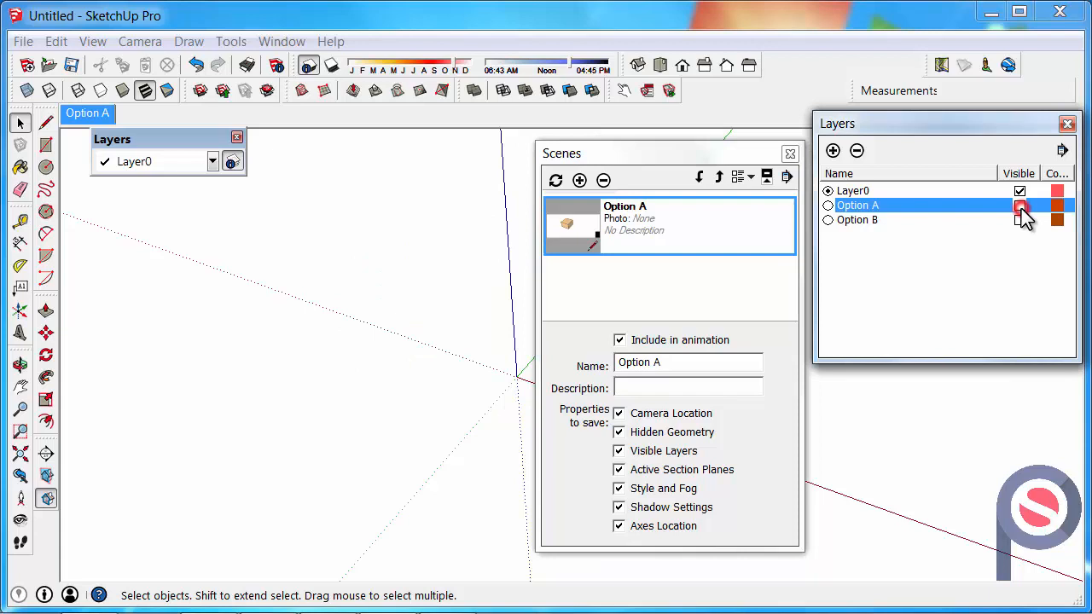
left_click(1021, 220)
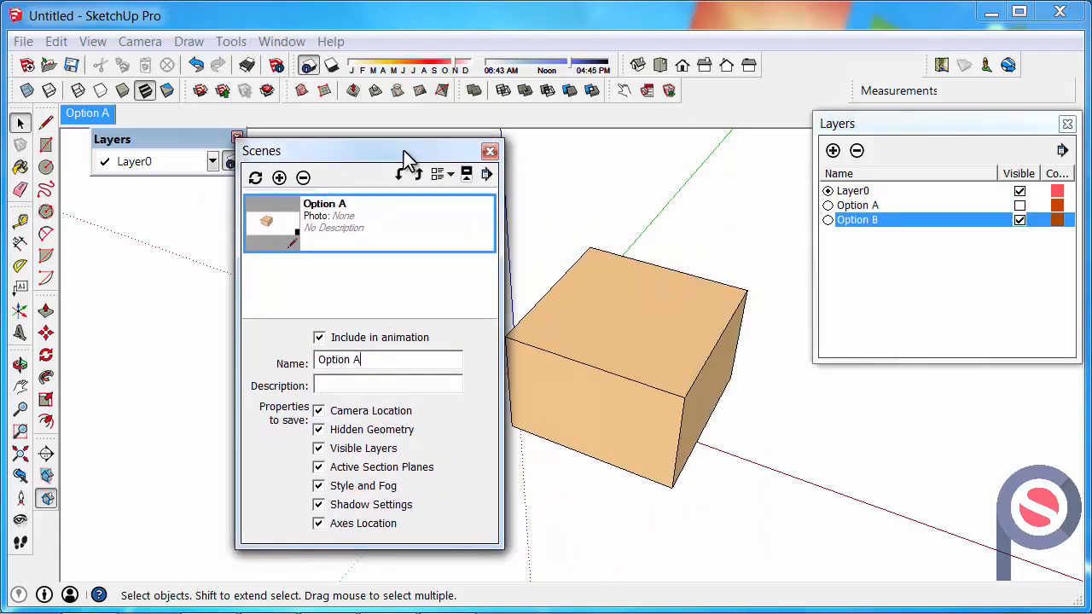
left_click(280, 176)
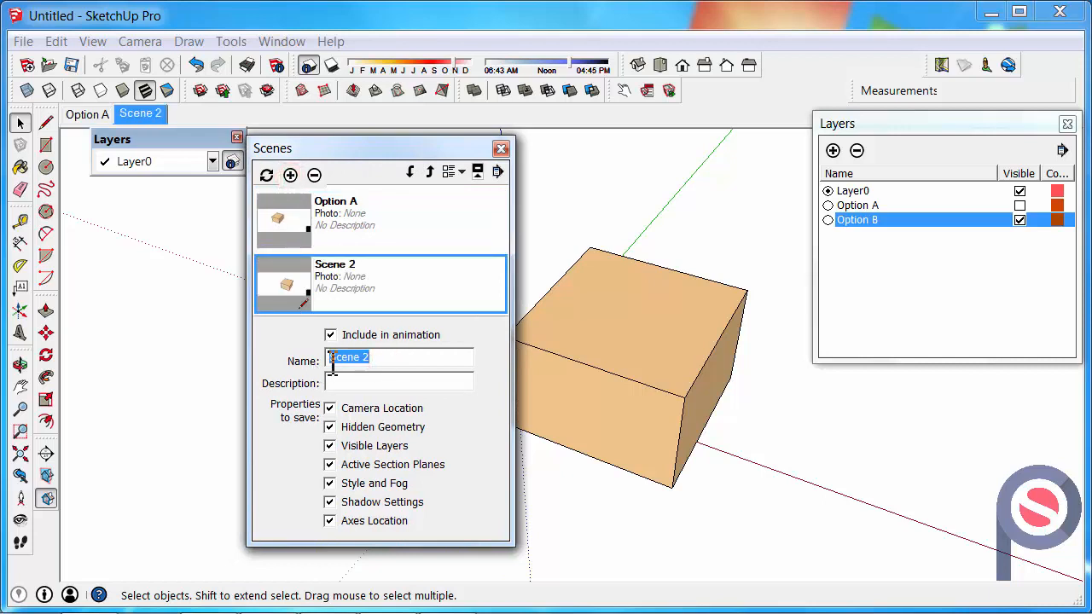
type("Optg")
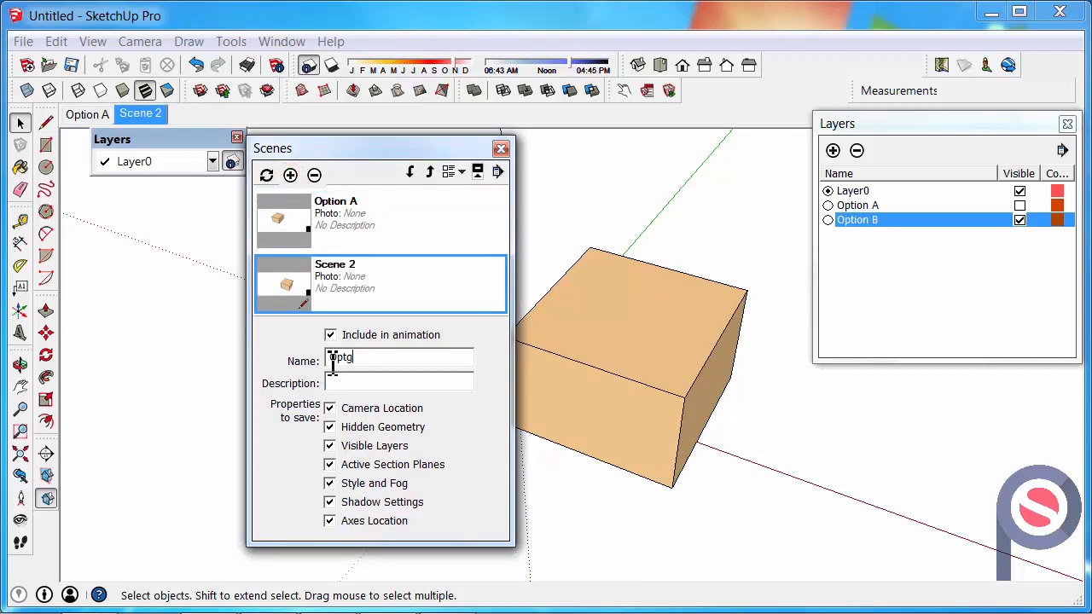
type("Option B")
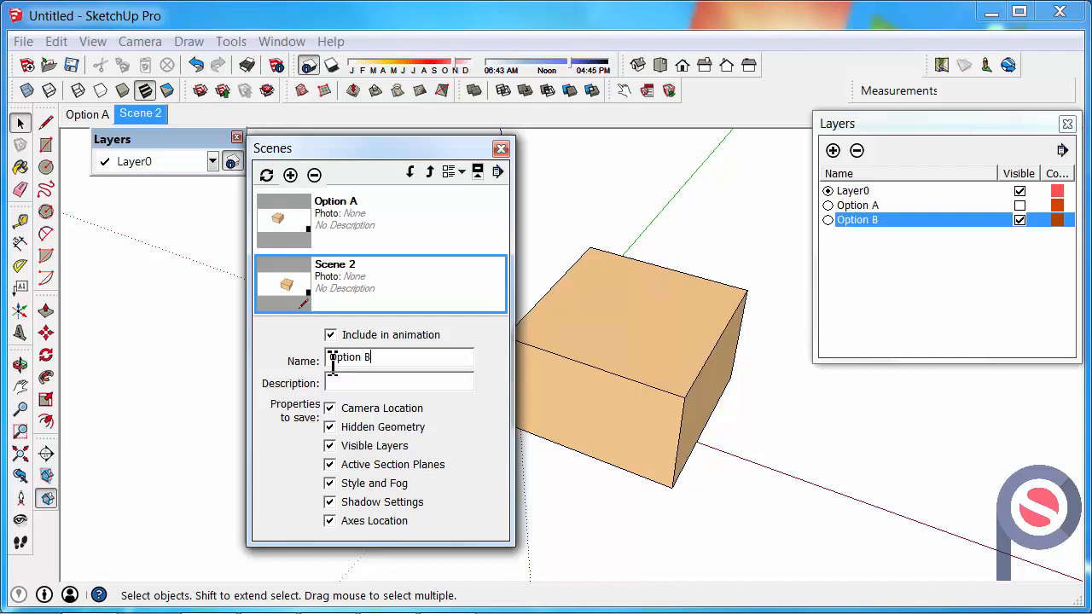
key("Return")
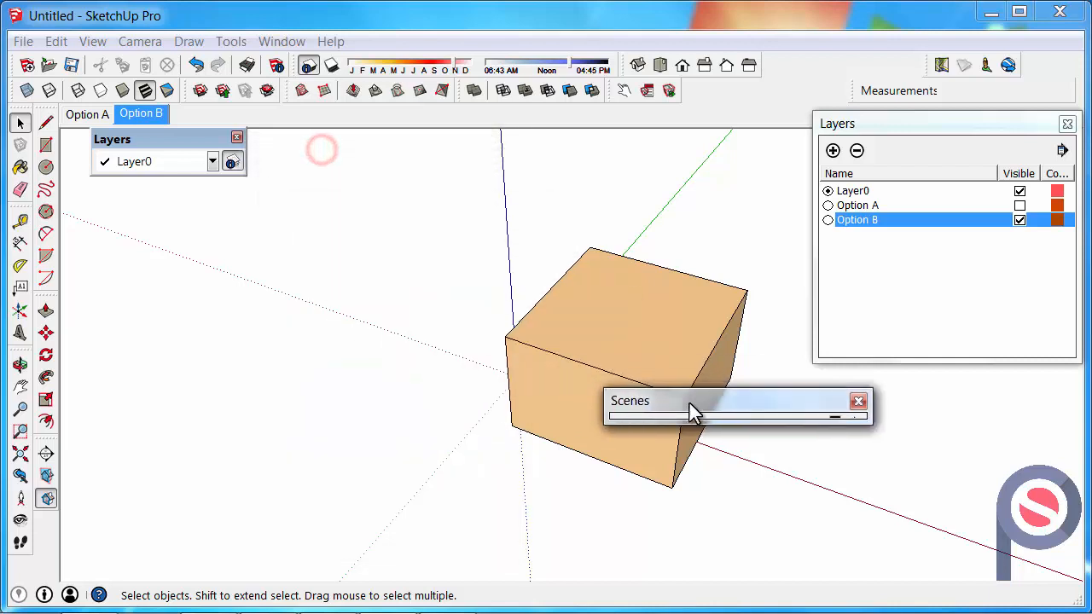
Step: Tuck Scenes under Layers and switch between the Option A and Option B scene tabs
left_click_drag(691, 401, 879, 382)
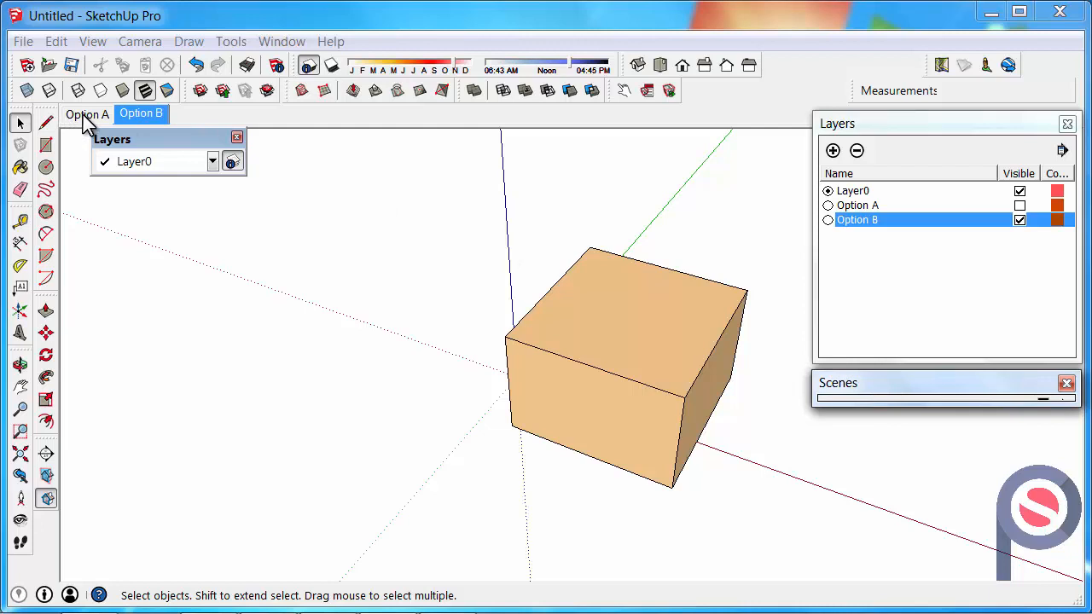
left_click(85, 112)
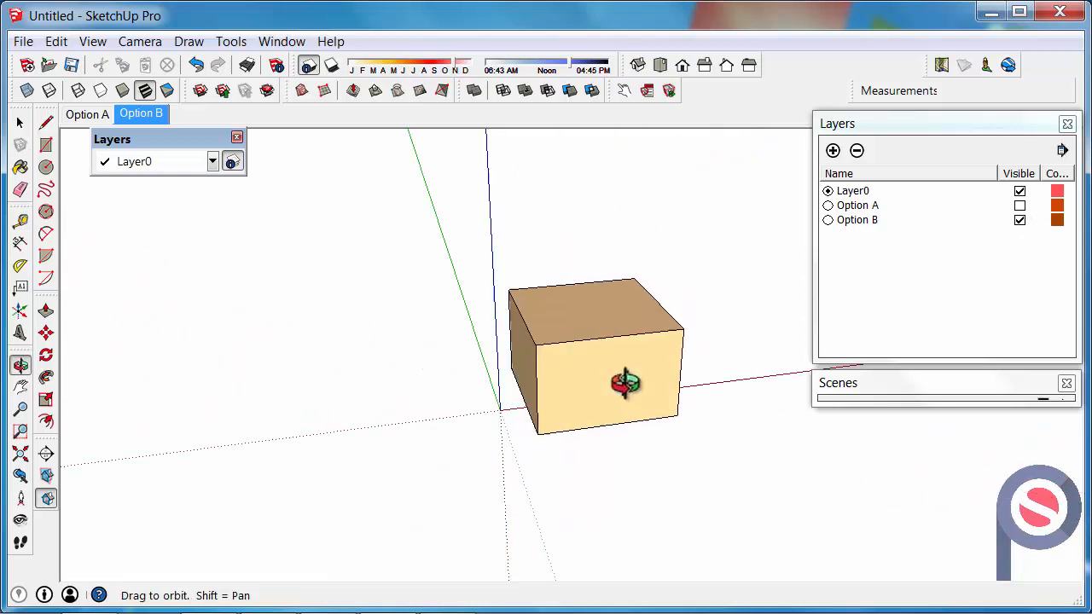
left_click(85, 113)
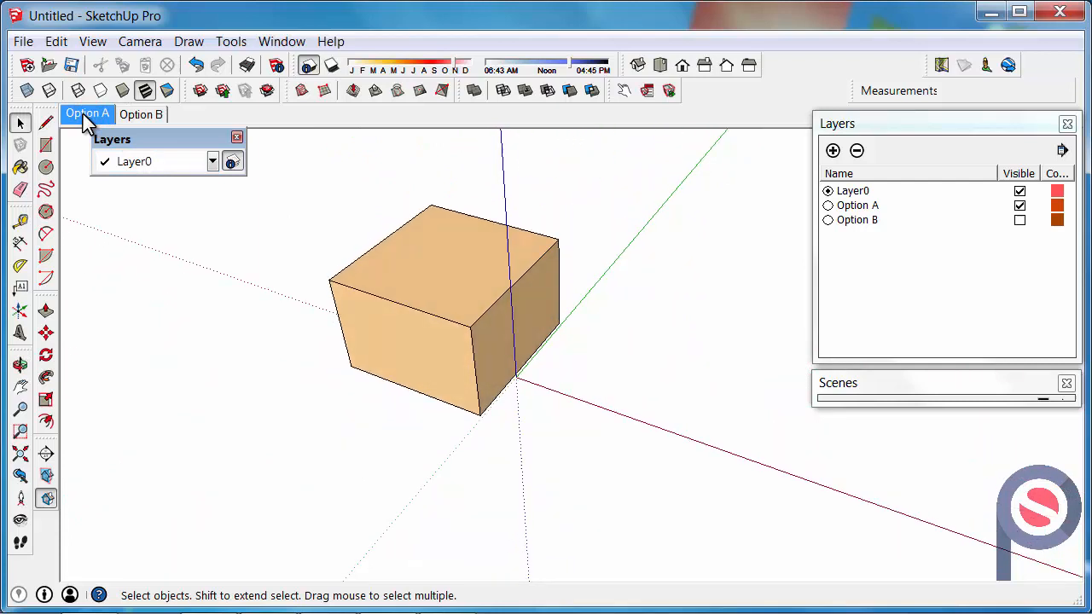
left_click(140, 113)
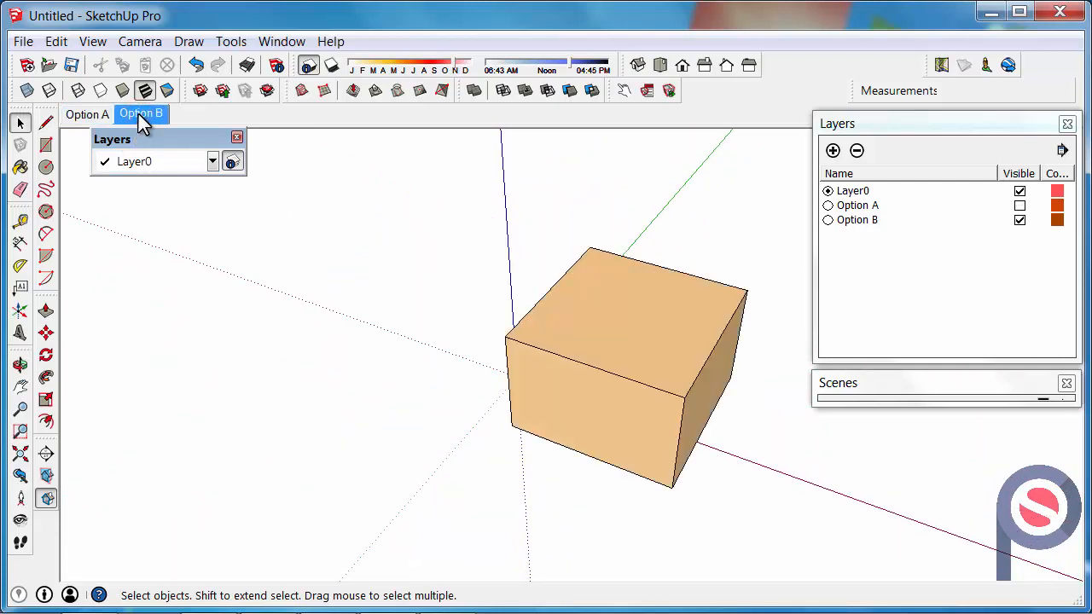
mouse_move(546, 293)
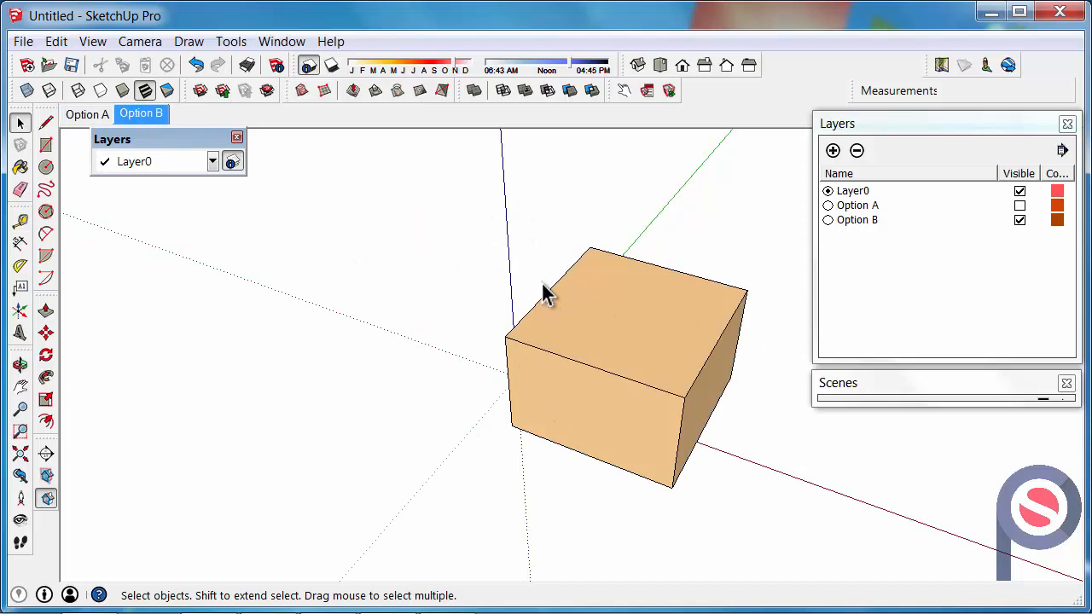
mouse_move(548, 271)
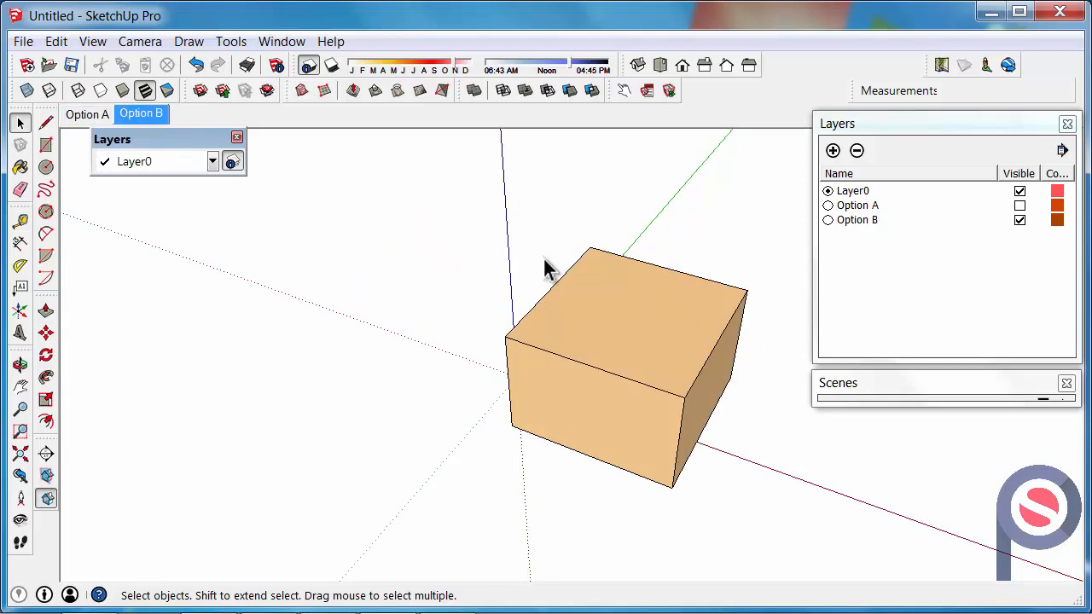
mouse_move(668, 474)
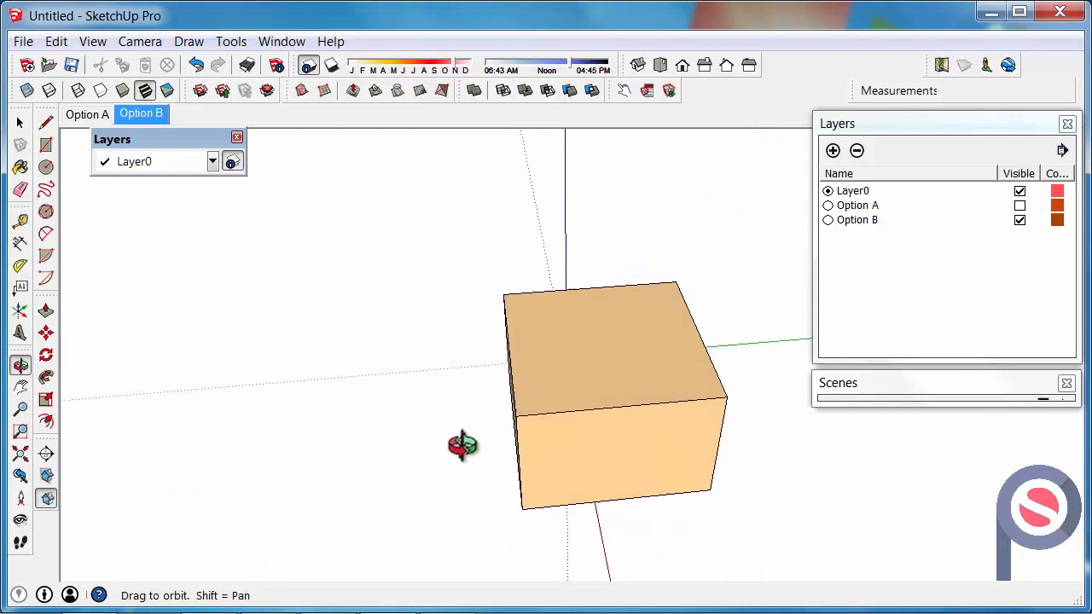
left_click_drag(463, 443, 459, 316)
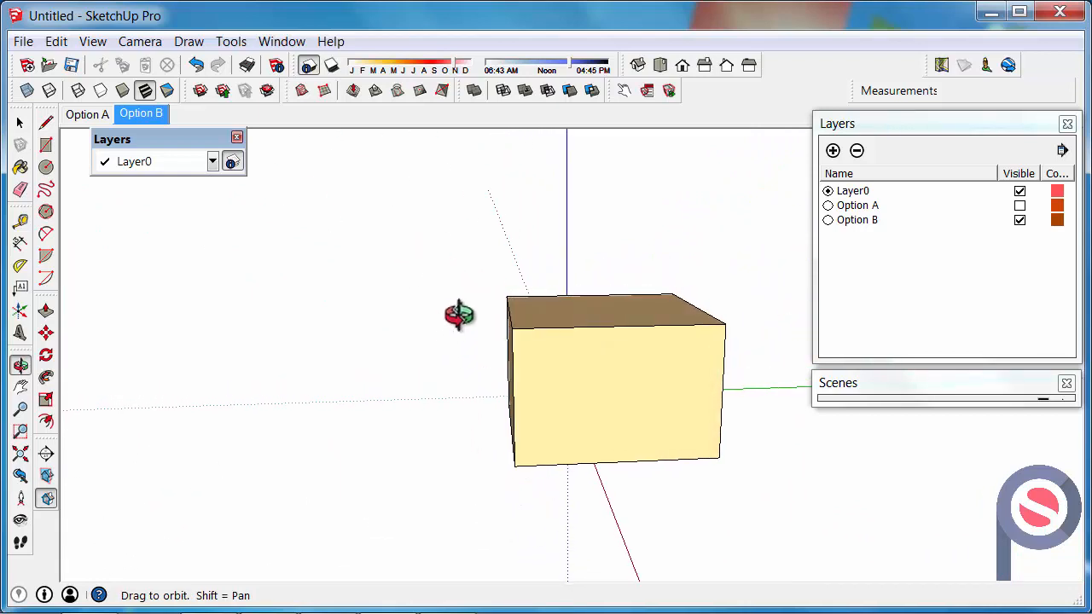
left_click_drag(459, 314, 720, 410)
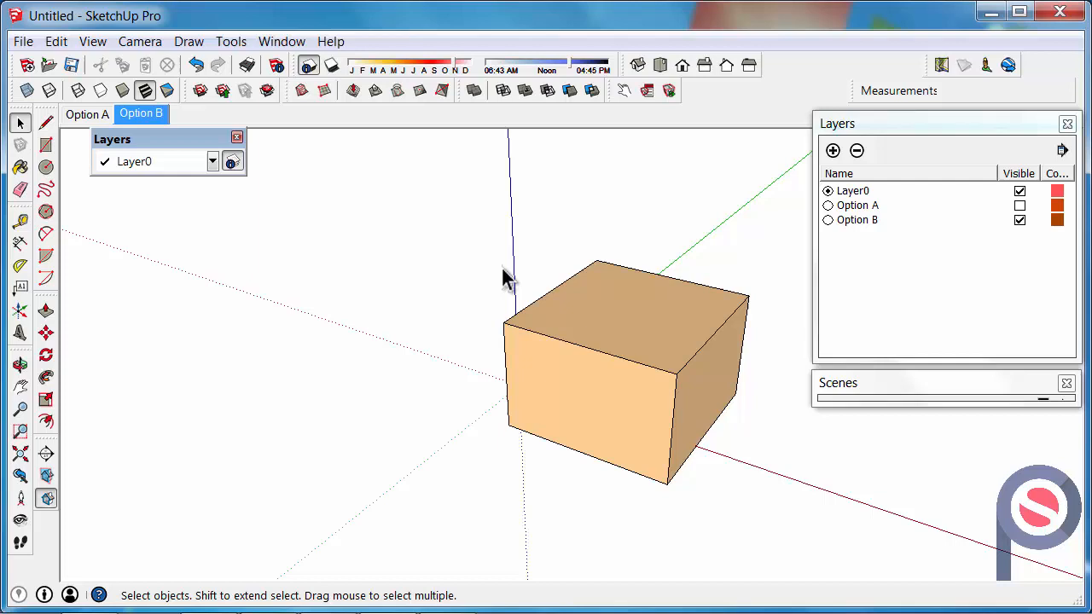
mouse_move(305, 428)
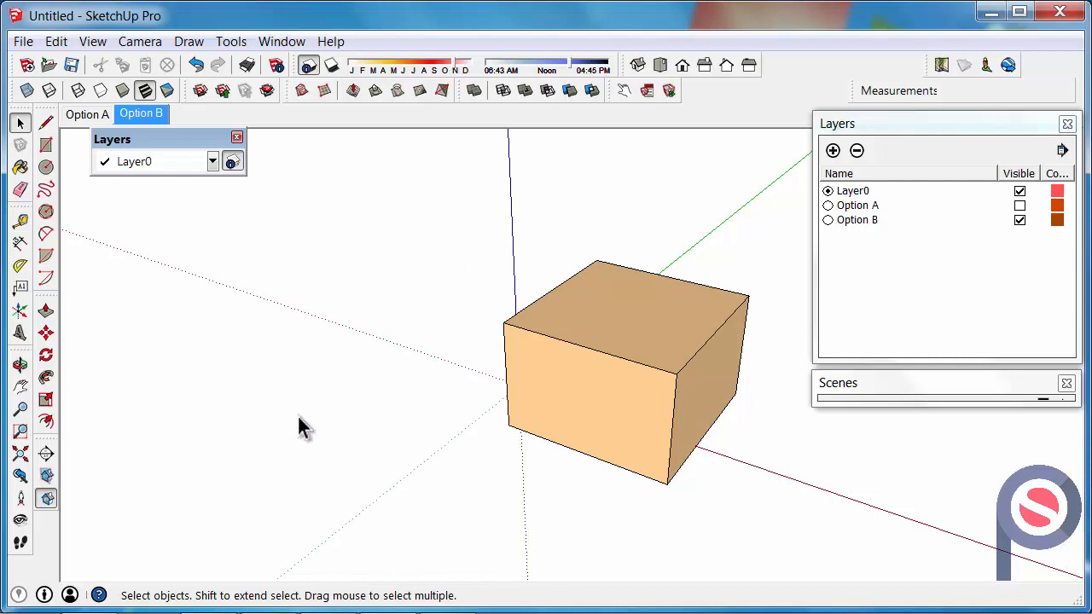
mouse_move(283, 327)
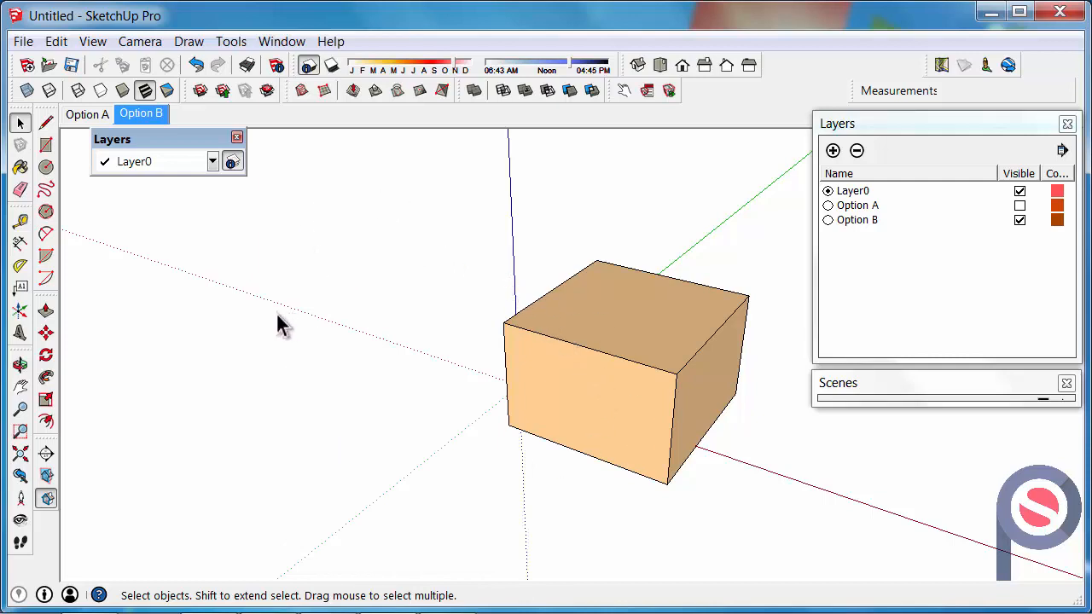
mouse_move(379, 188)
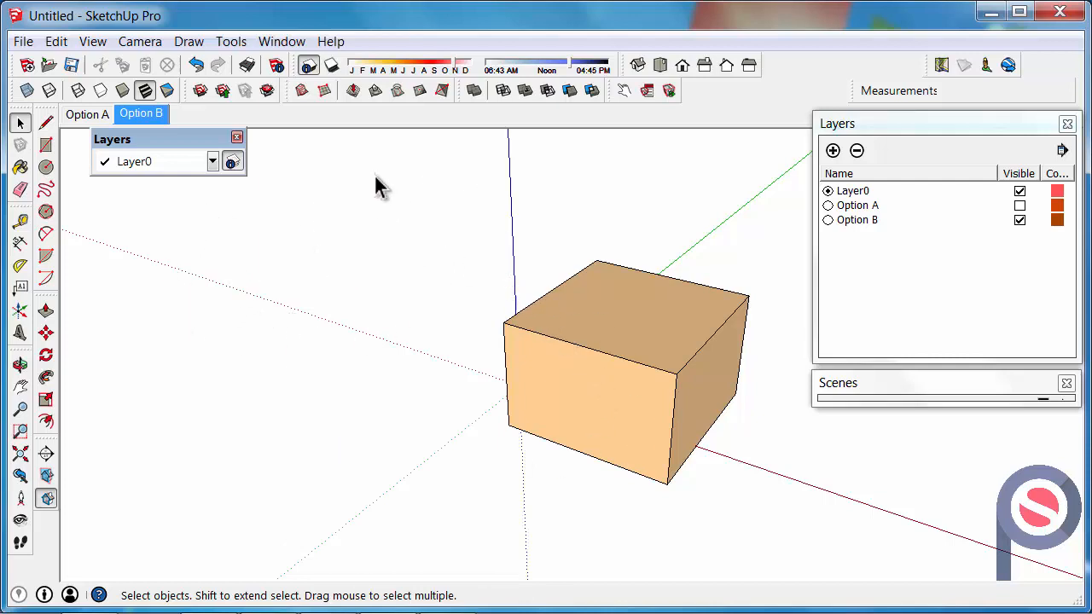
mouse_move(259, 254)
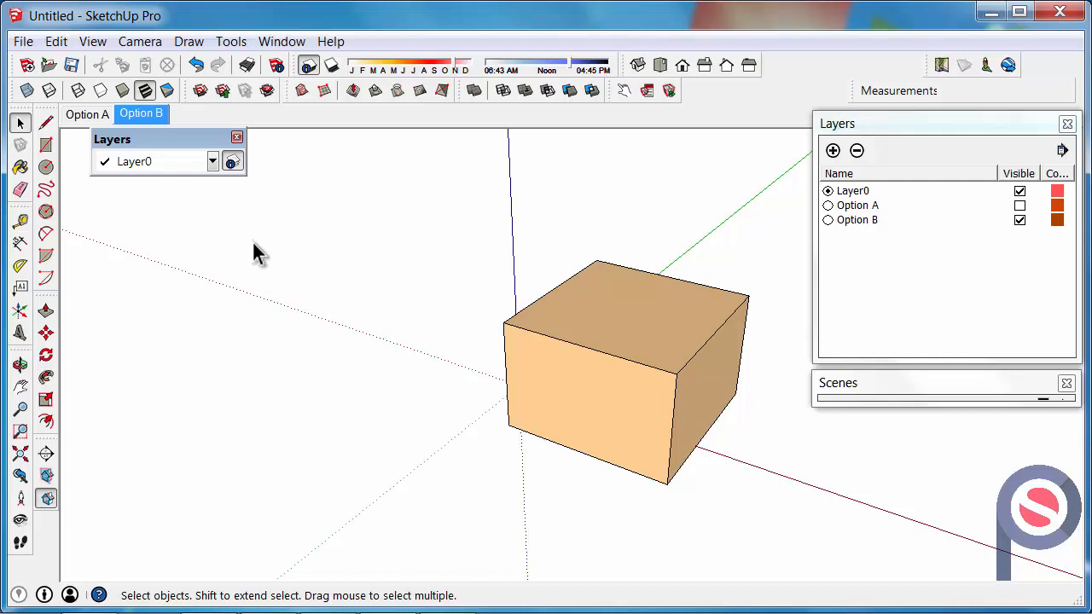
mouse_move(366, 290)
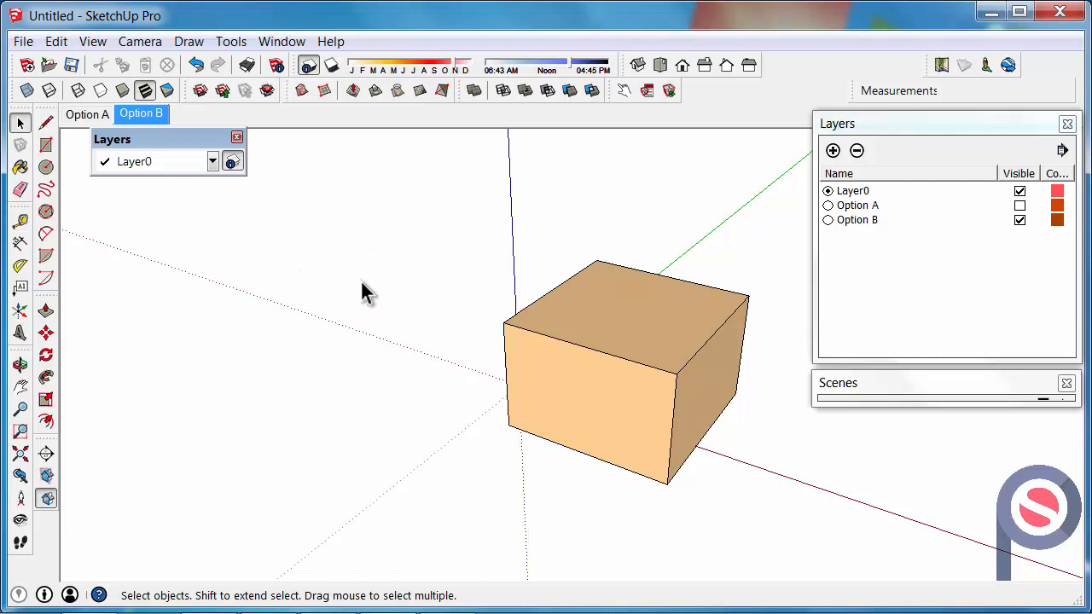
mouse_move(598, 218)
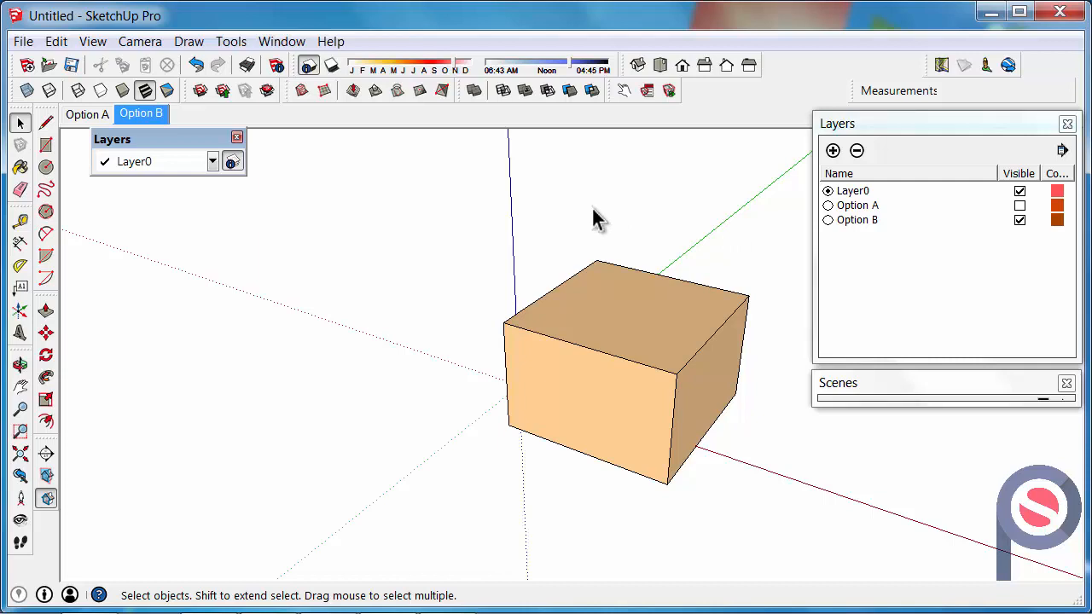
mouse_move(546, 235)
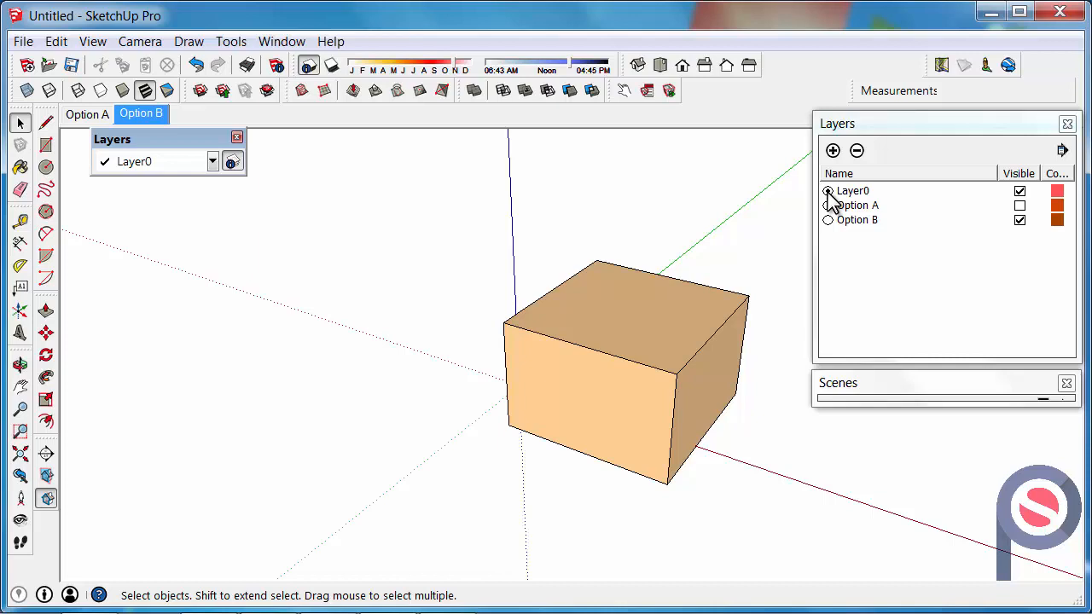
left_click(826, 191)
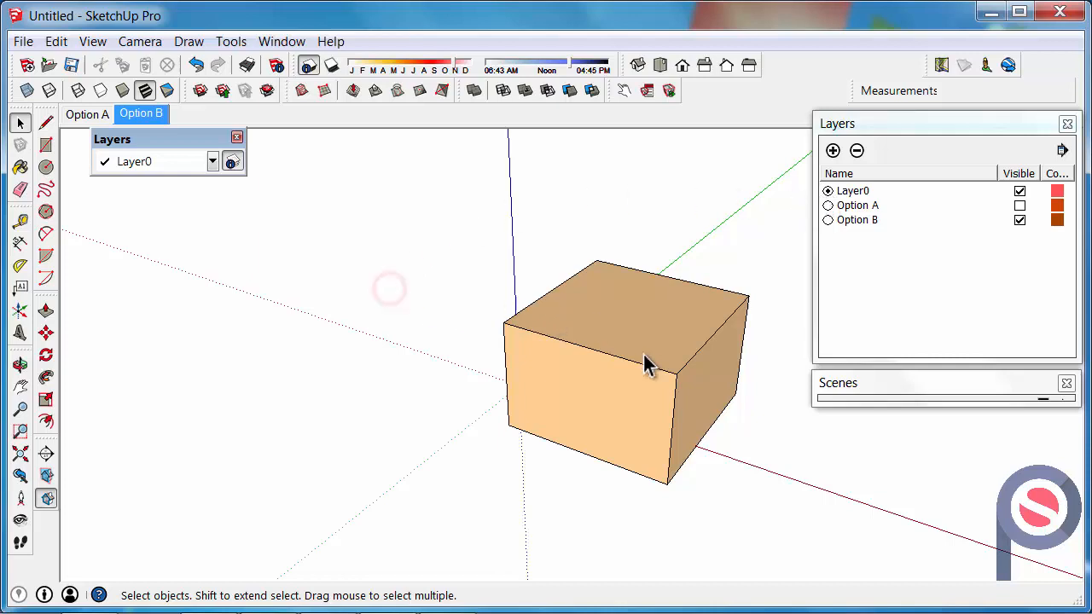